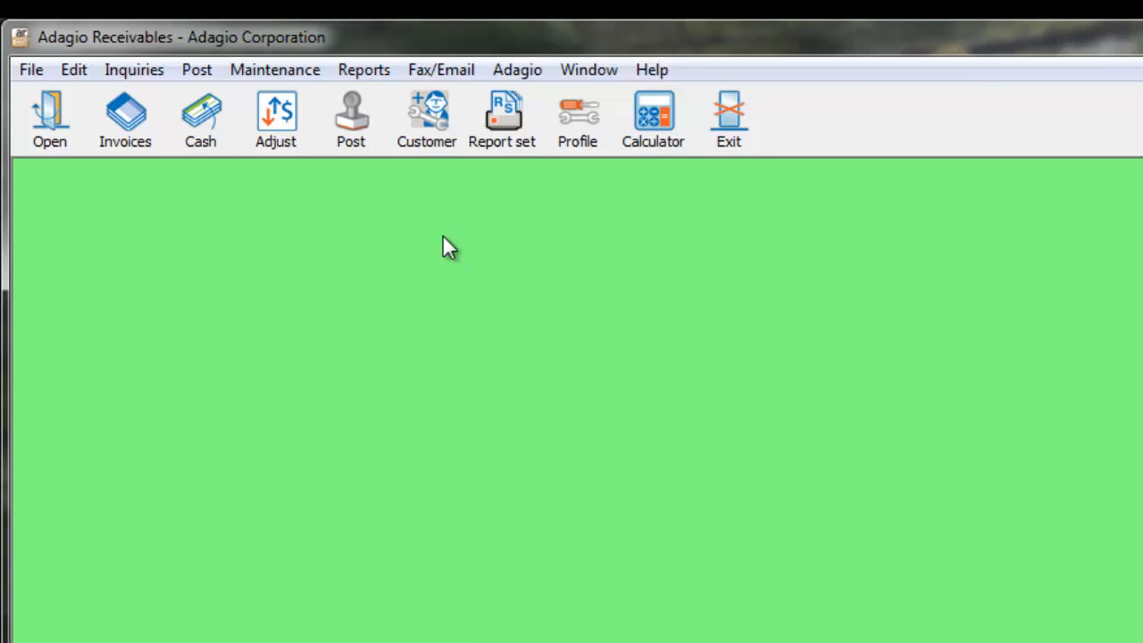
# - Show the Reports menu with the Statements / Letters option available
pyautogui.click(364, 69)
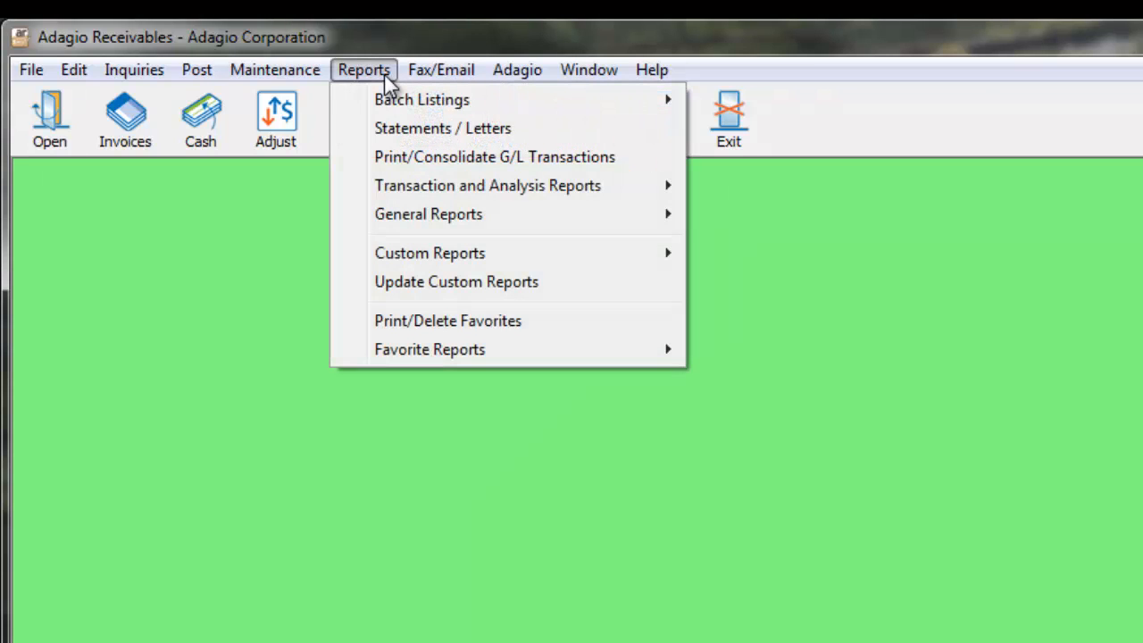
pyautogui.moveTo(443, 129)
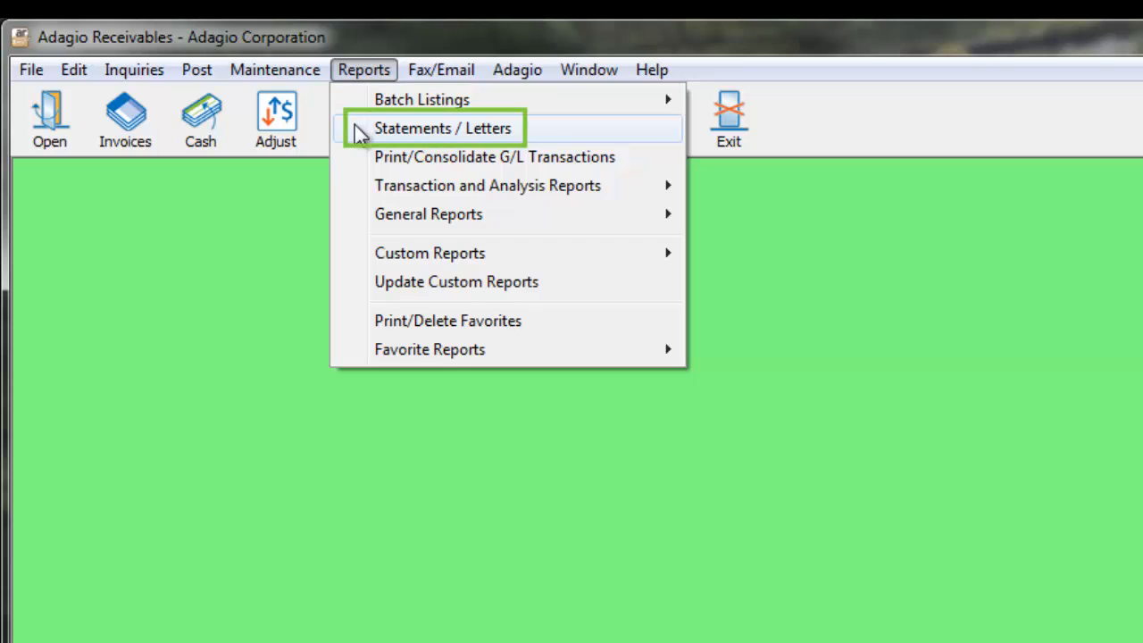
# - Bring up Print Statement/Letters and keep Use selected specification with Statement with Tear off
pyautogui.click(443, 128)
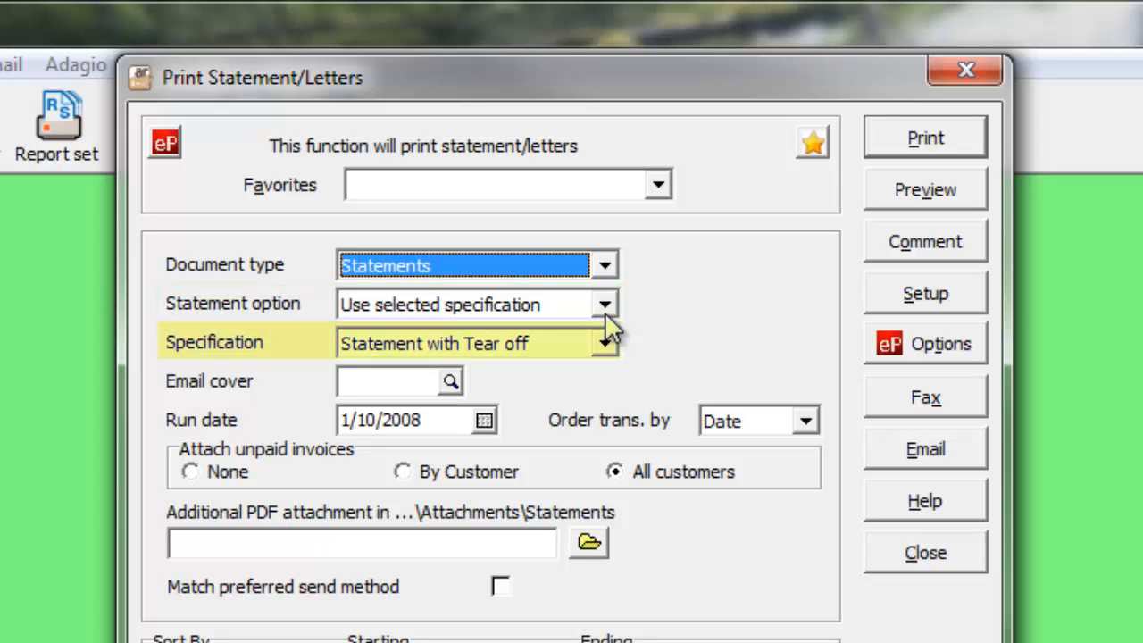
pyautogui.click(603, 304)
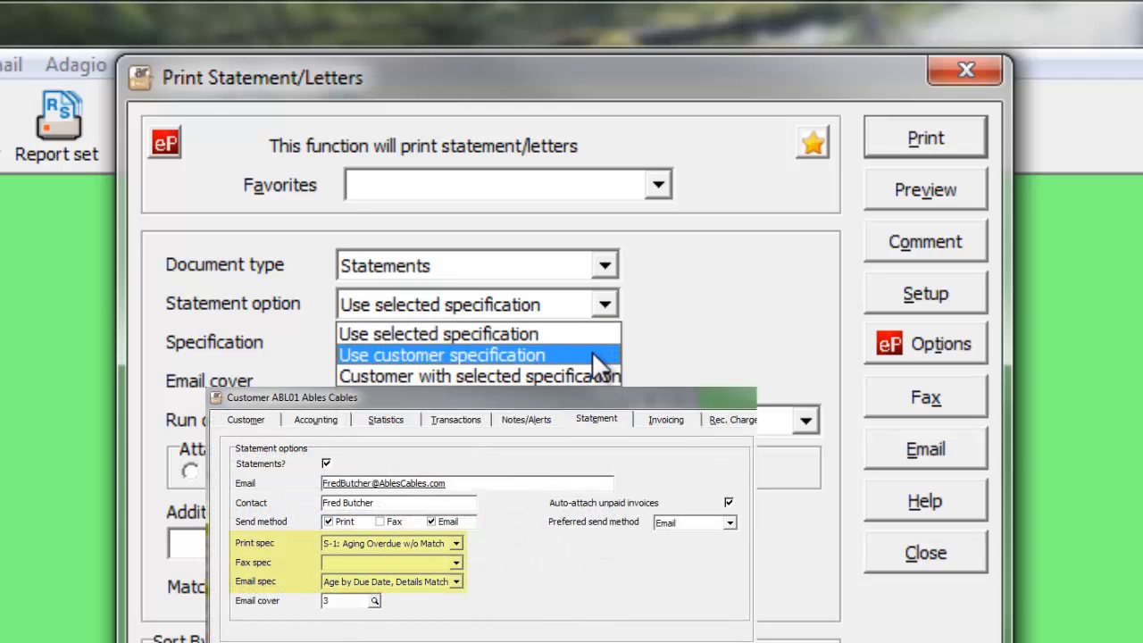
pyautogui.moveTo(479, 375)
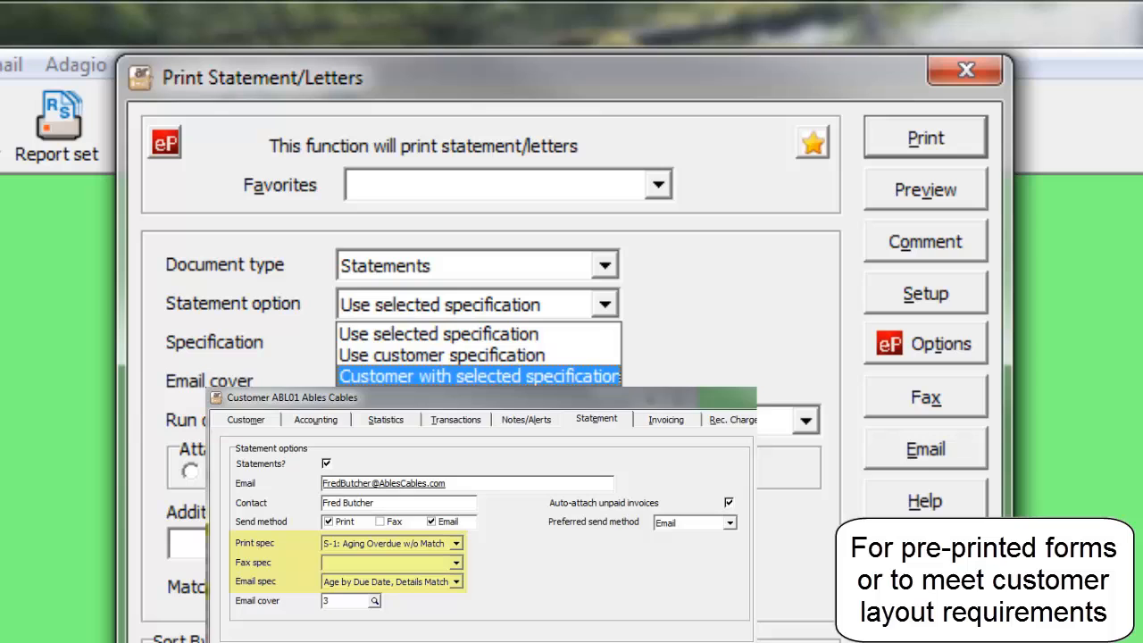
pyautogui.click(437, 334)
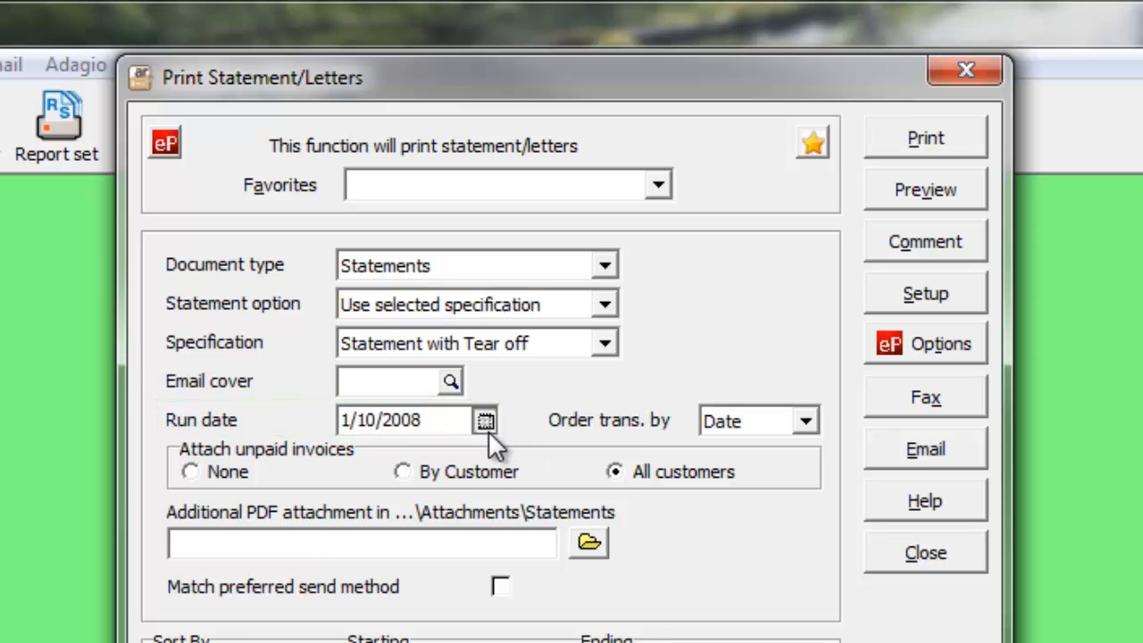
# - Pick 12/31/2007 from the calendar as the statement run date
pyautogui.click(925, 189)
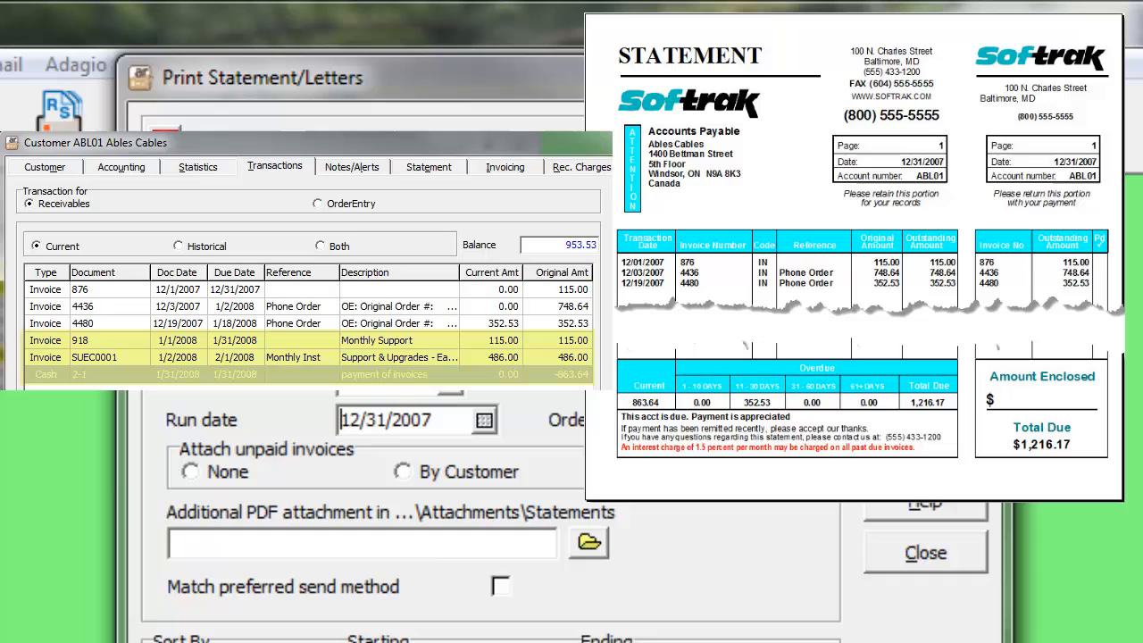
pyautogui.moveTo(432, 572)
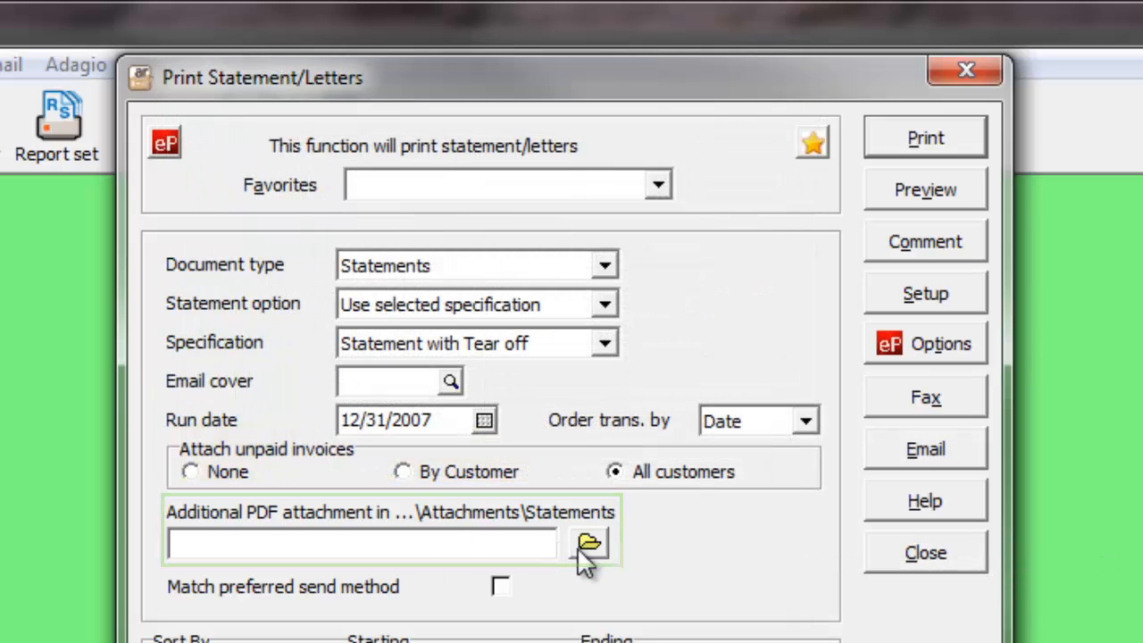
# - Choose PaymentSchedule.pdf as the additional PDF attachment and review the queued email's attachments
pyautogui.click(588, 543)
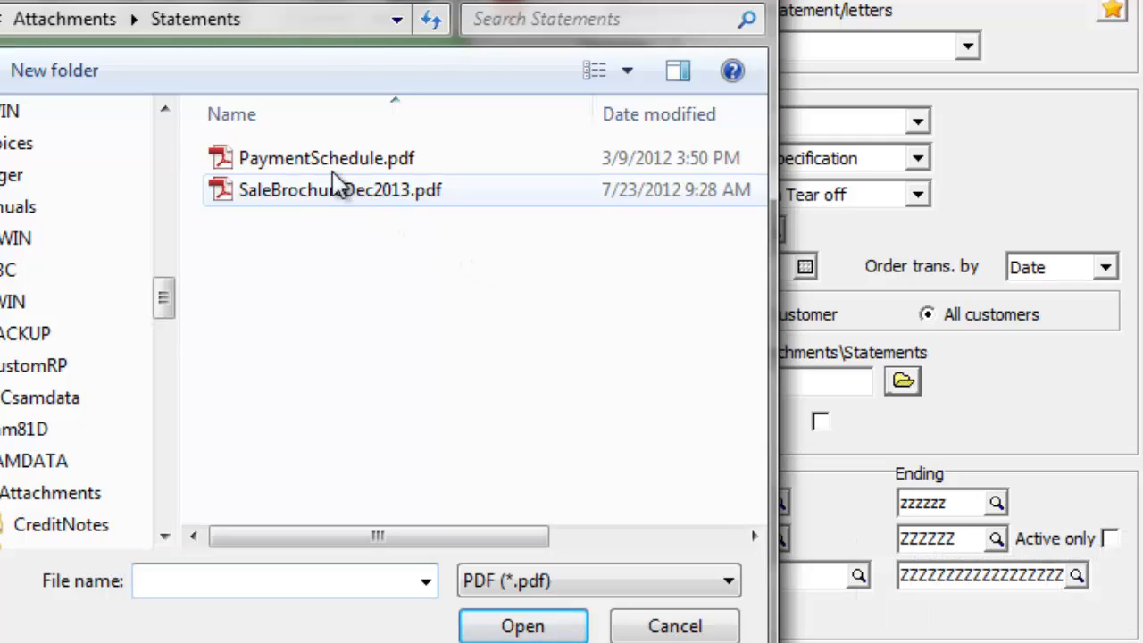
pyautogui.click(522, 625)
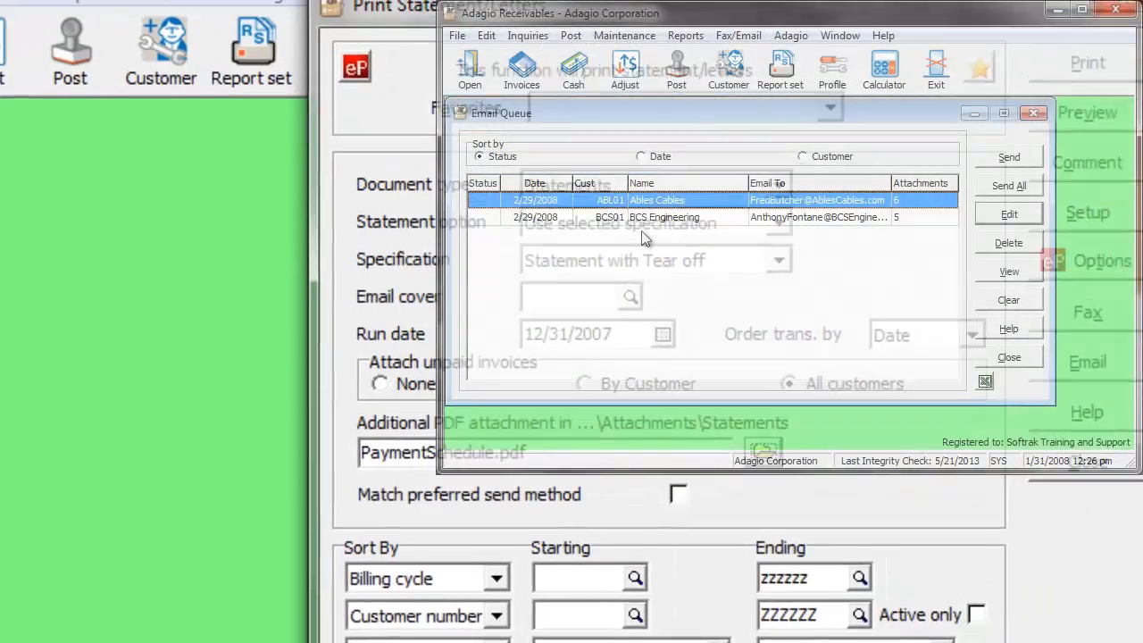
pyautogui.rightClick(657, 200)
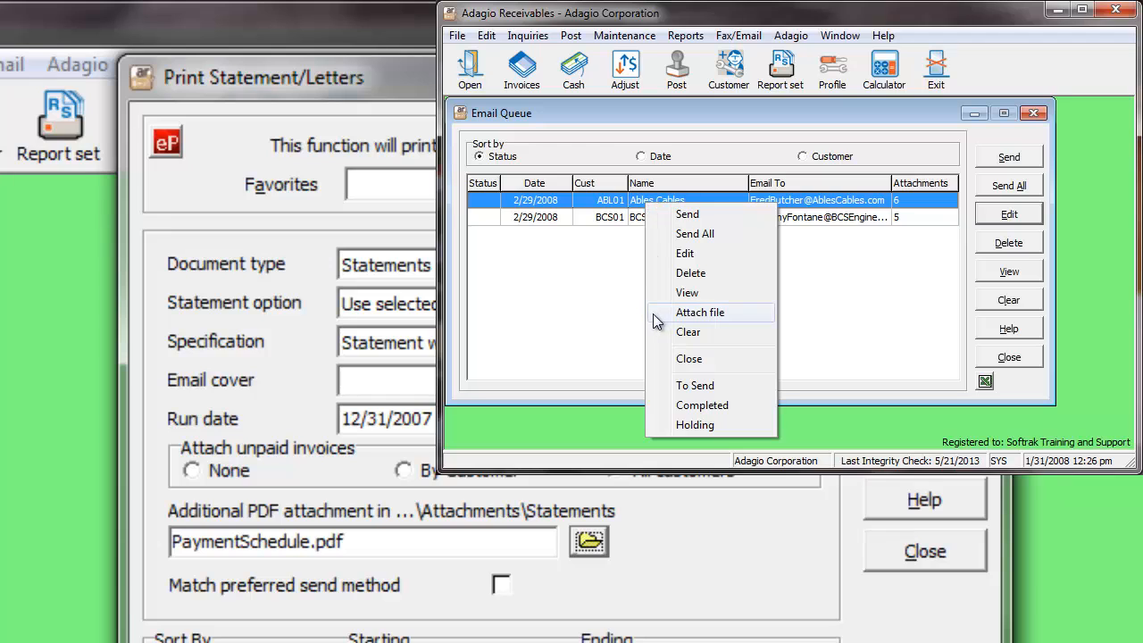
pyautogui.click(686, 254)
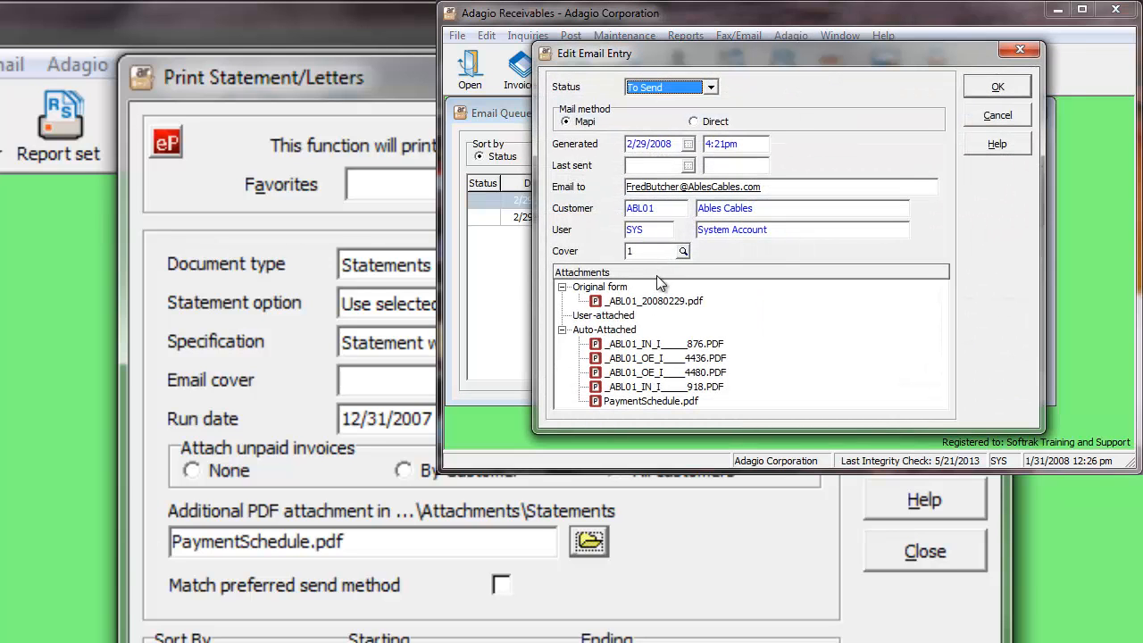
pyautogui.rightClick(603, 314)
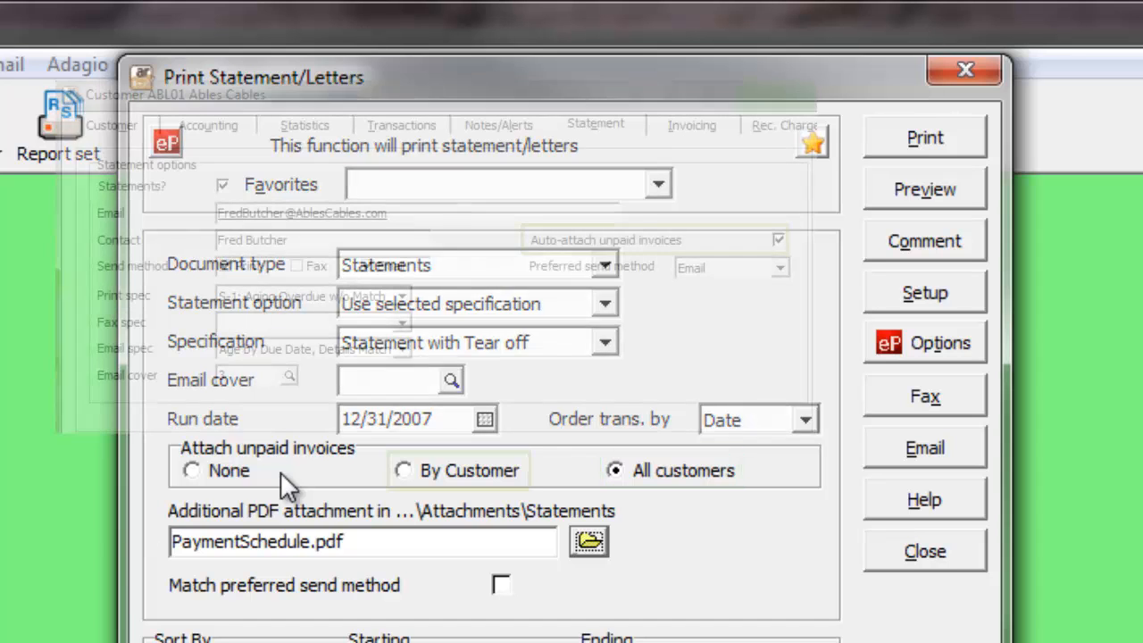
# - Switch Attach unpaid invoices to By Customer and move down to the Sort By ranges
pyautogui.click(403, 471)
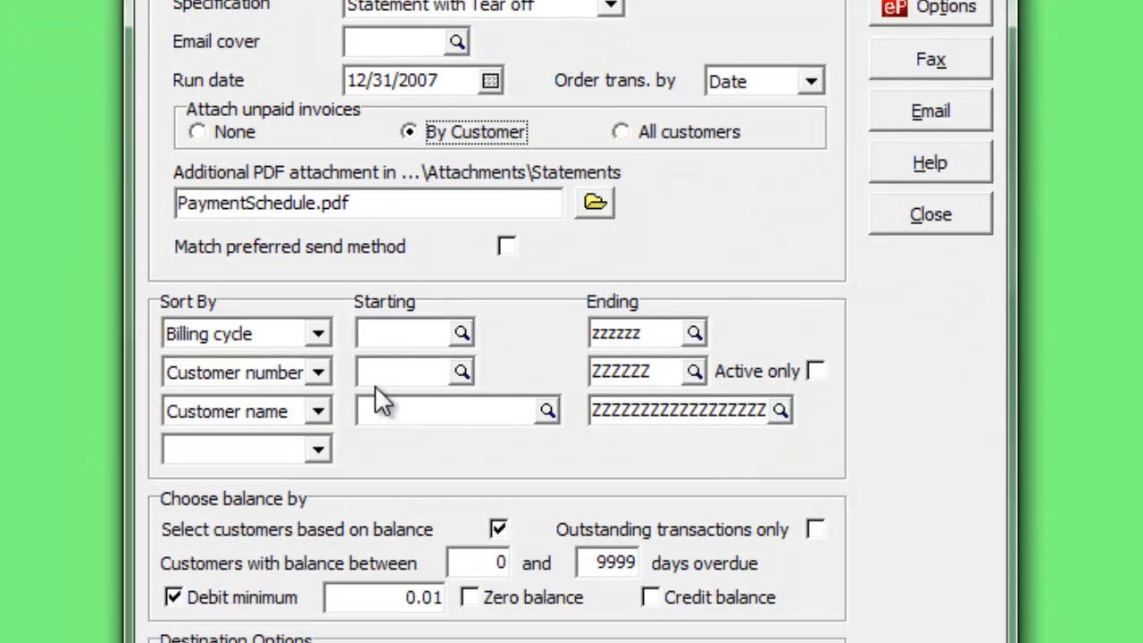
pyautogui.click(461, 370)
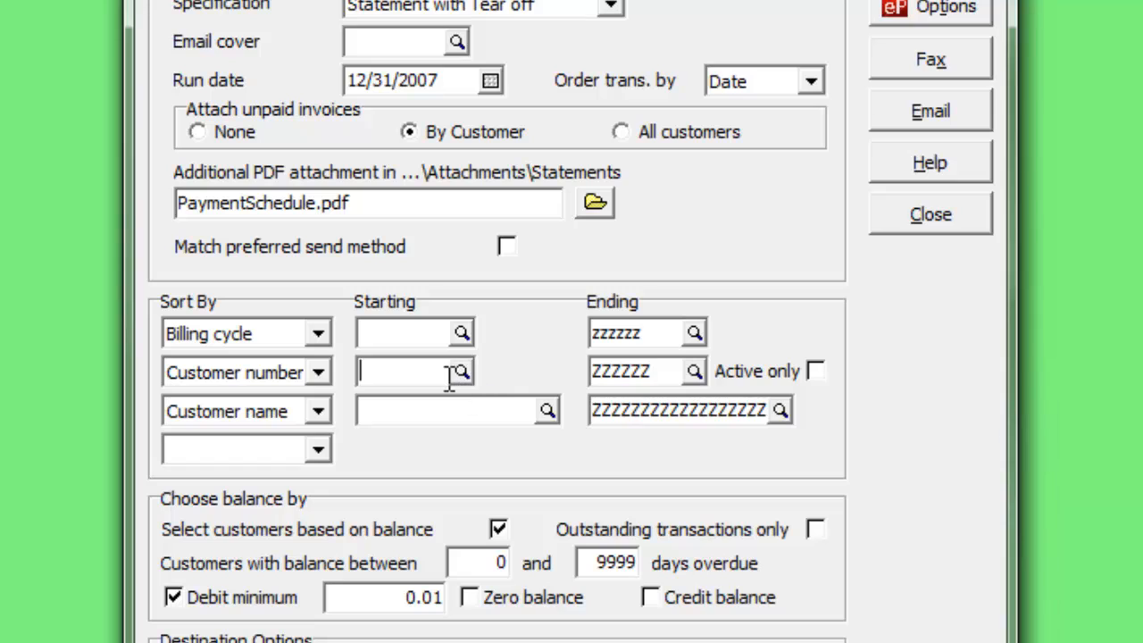
pyautogui.click(318, 449)
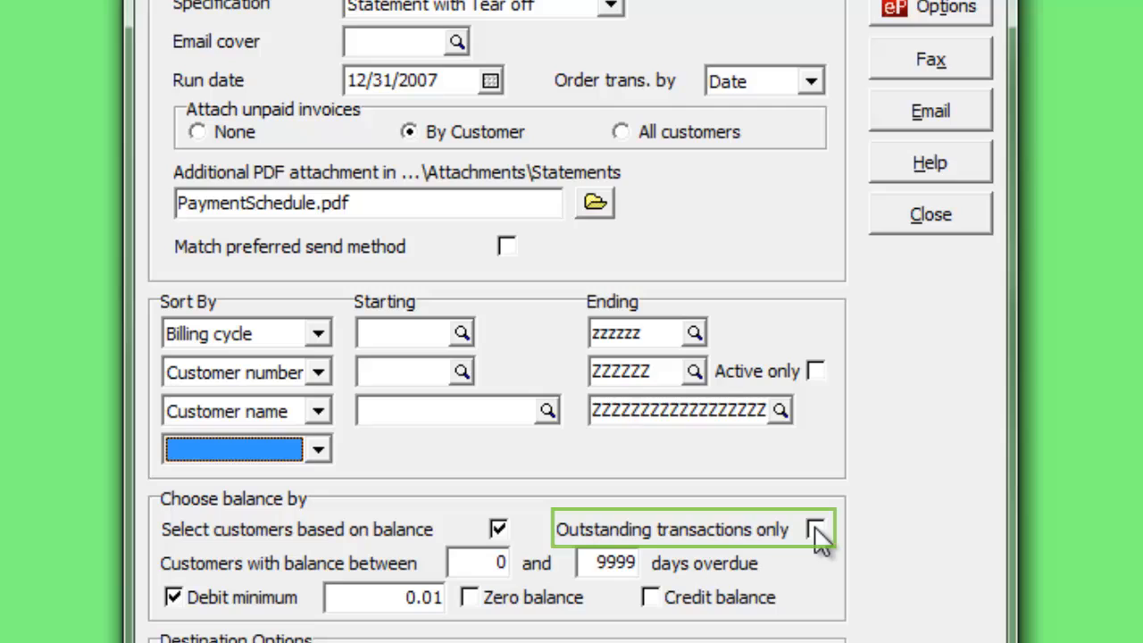
# - Enable Outstanding transactions only, days overdue from 30, and debit minimum 100
pyautogui.click(815, 528)
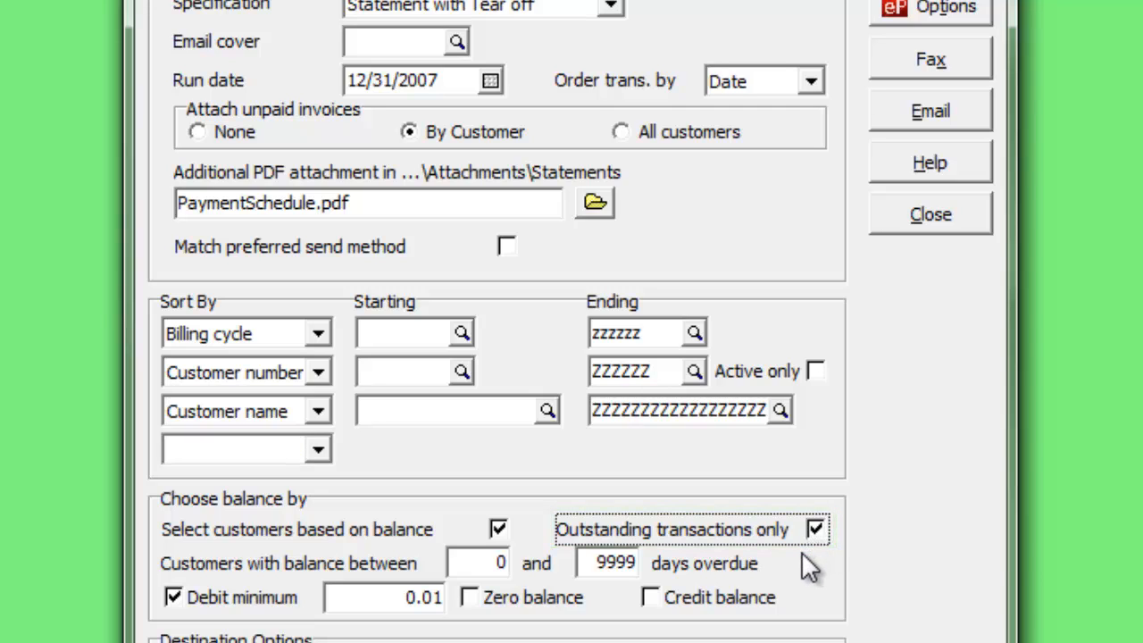
pyautogui.moveTo(808, 568)
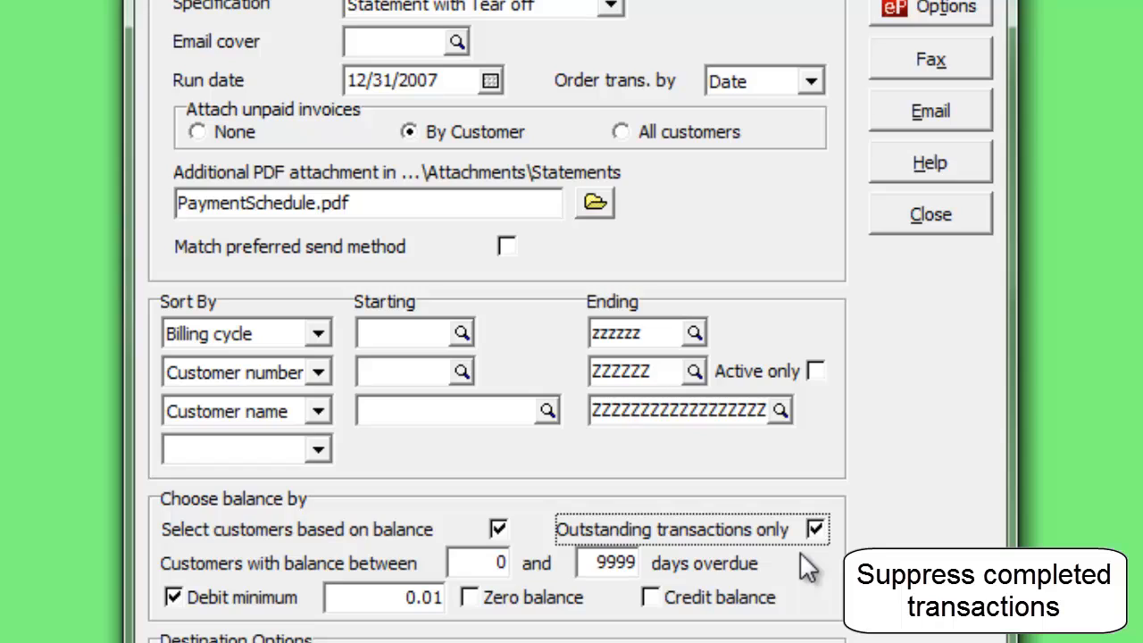
pyautogui.moveTo(732, 586)
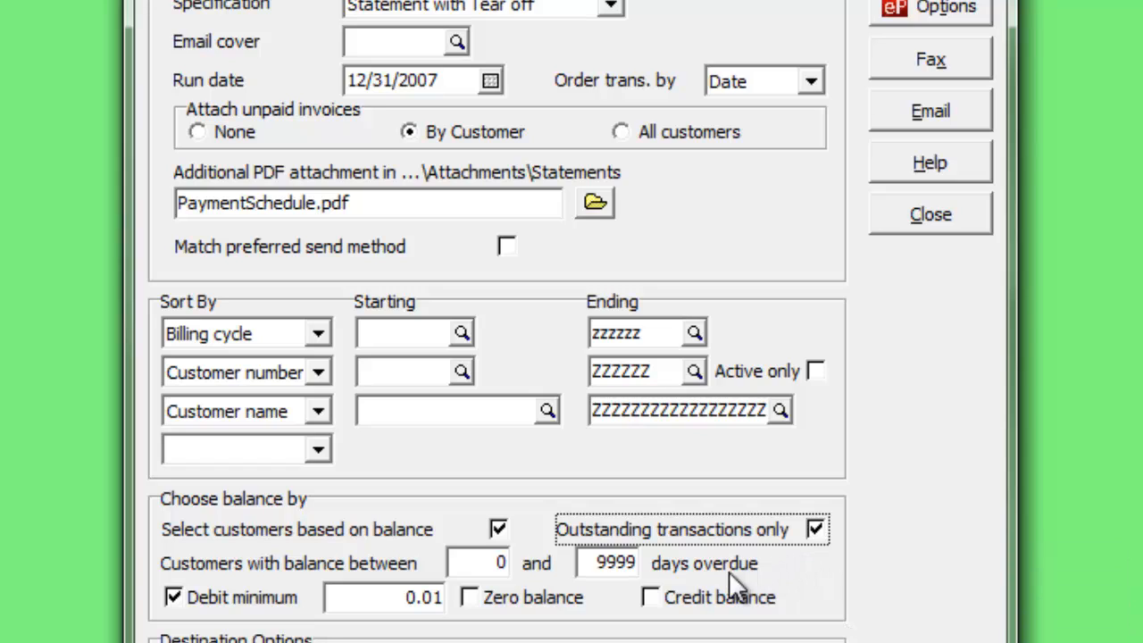
pyautogui.click(479, 563)
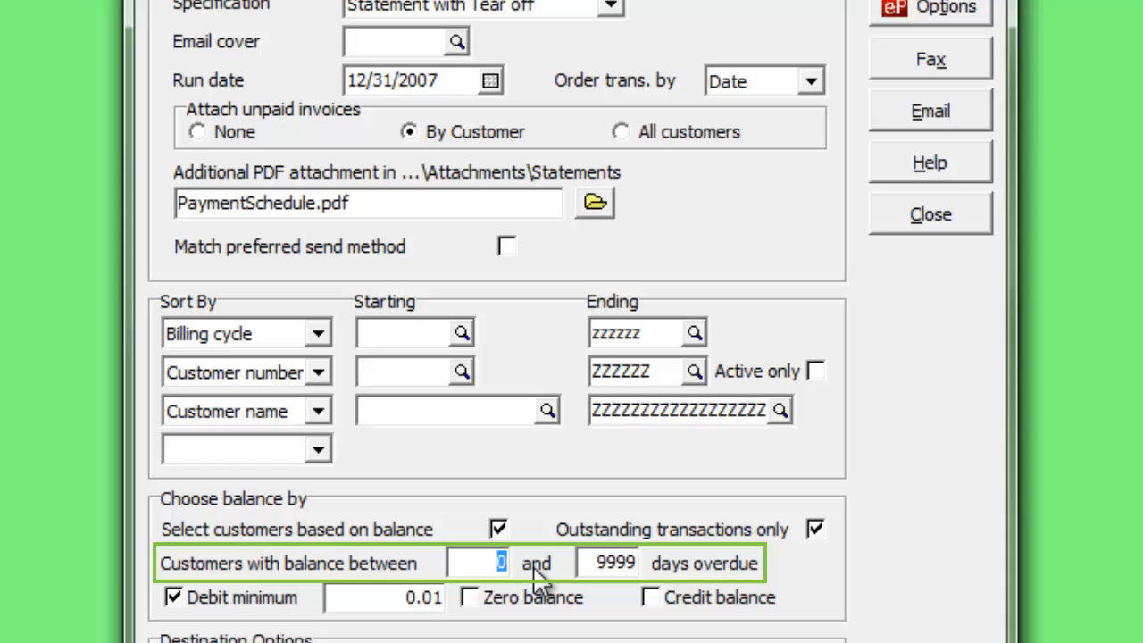
pyautogui.write('30')
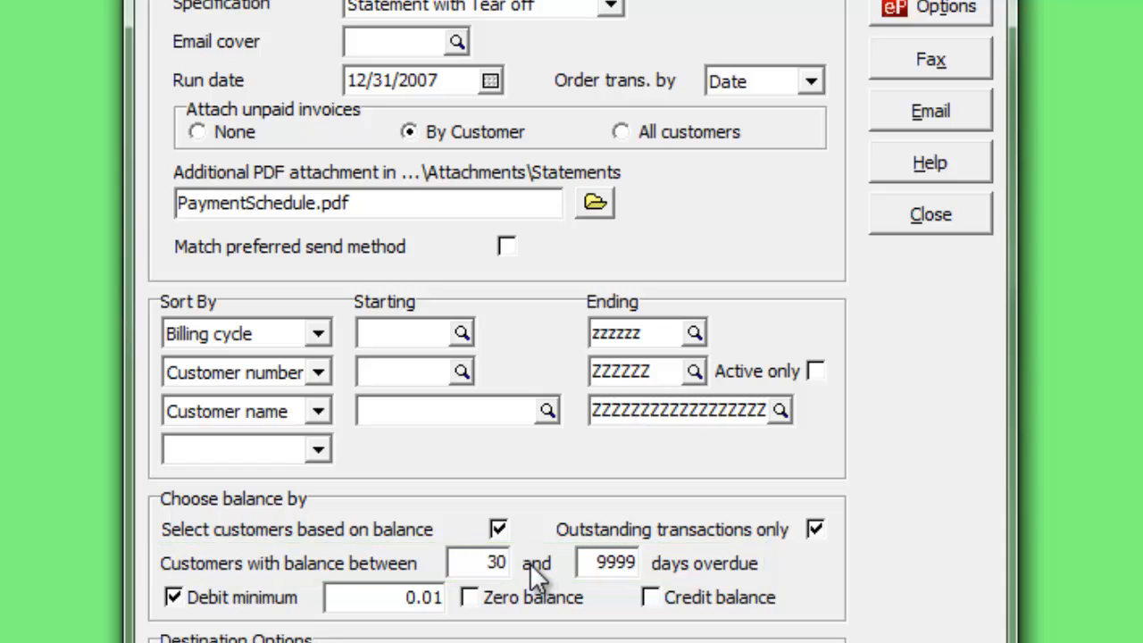
pyautogui.moveTo(426, 634)
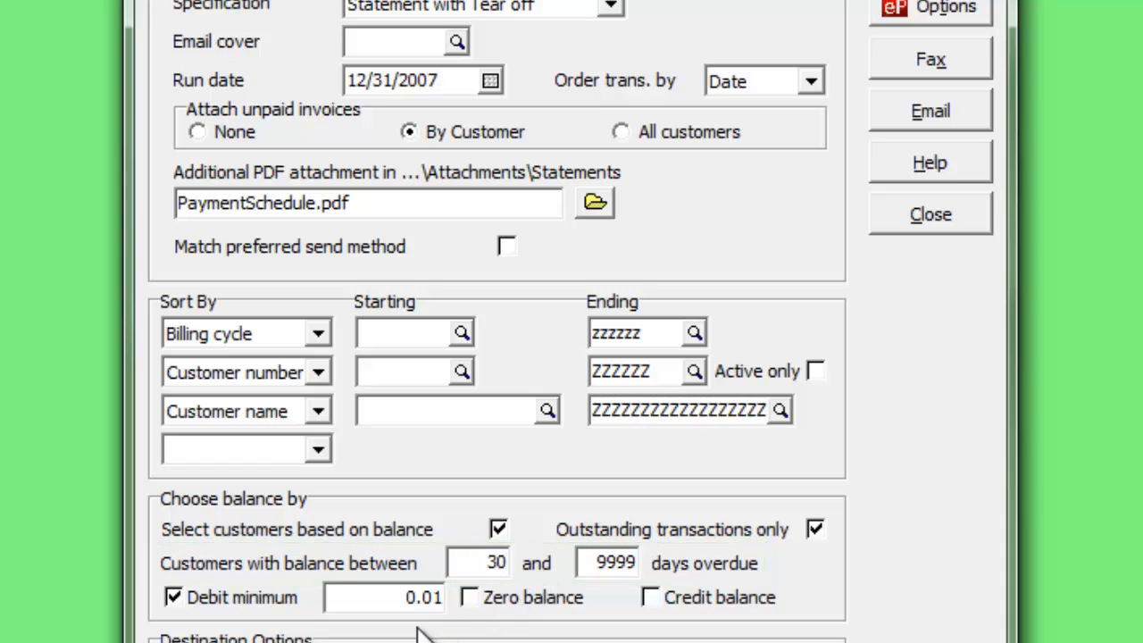
pyautogui.tripleClick(386, 597)
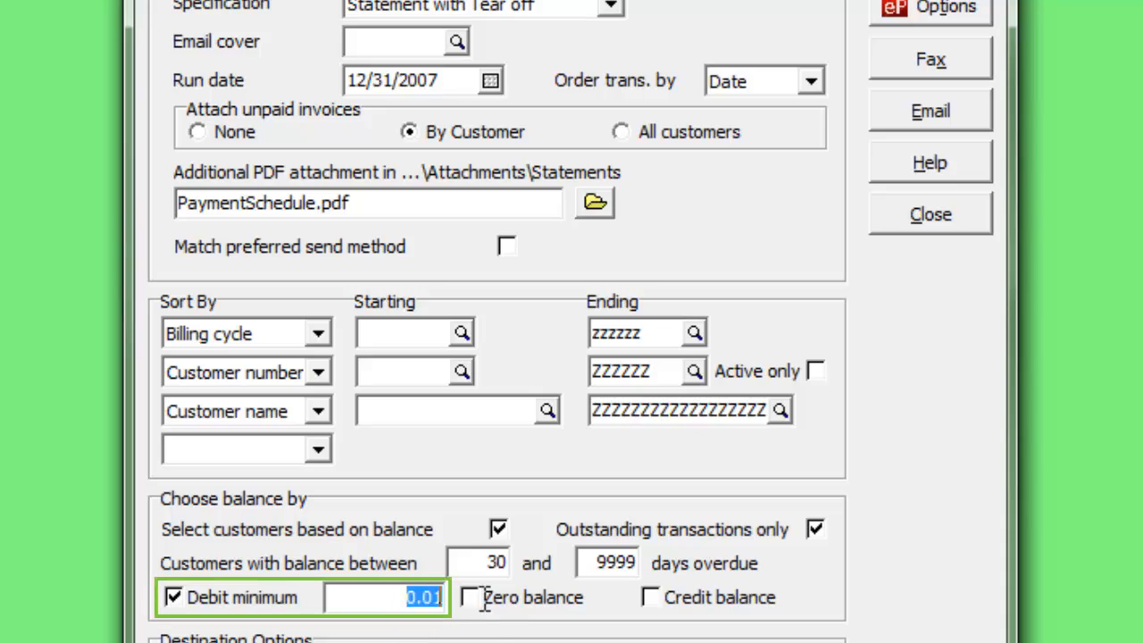
pyautogui.write('100')
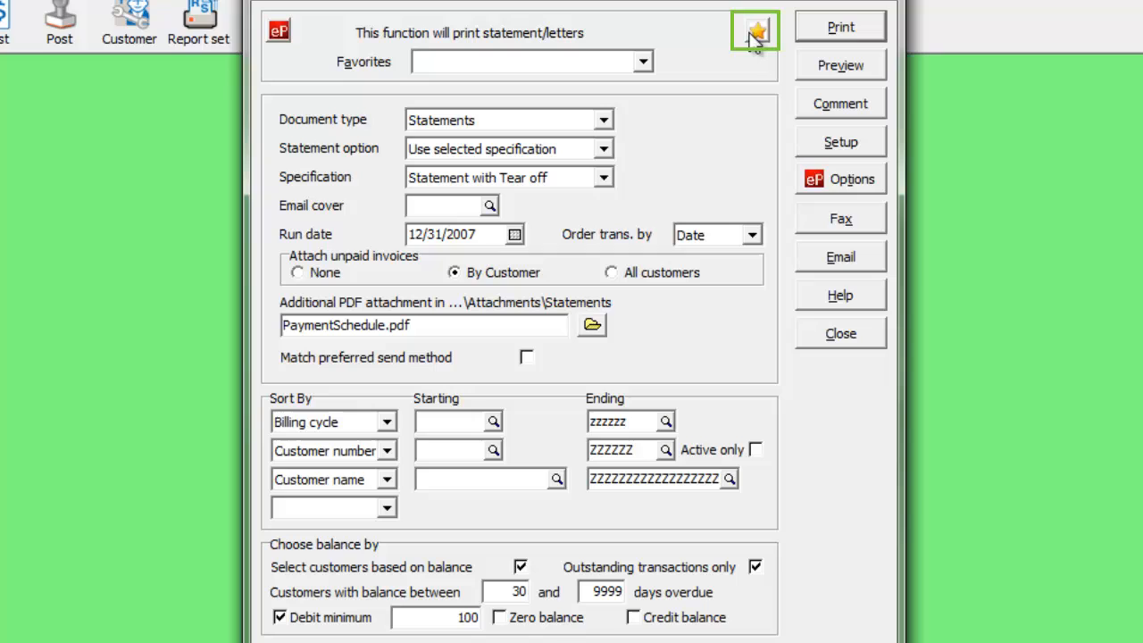
# - Save the current settings as the public favorite Warren Statements
pyautogui.click(754, 33)
pyautogui.write('Warren Statements')
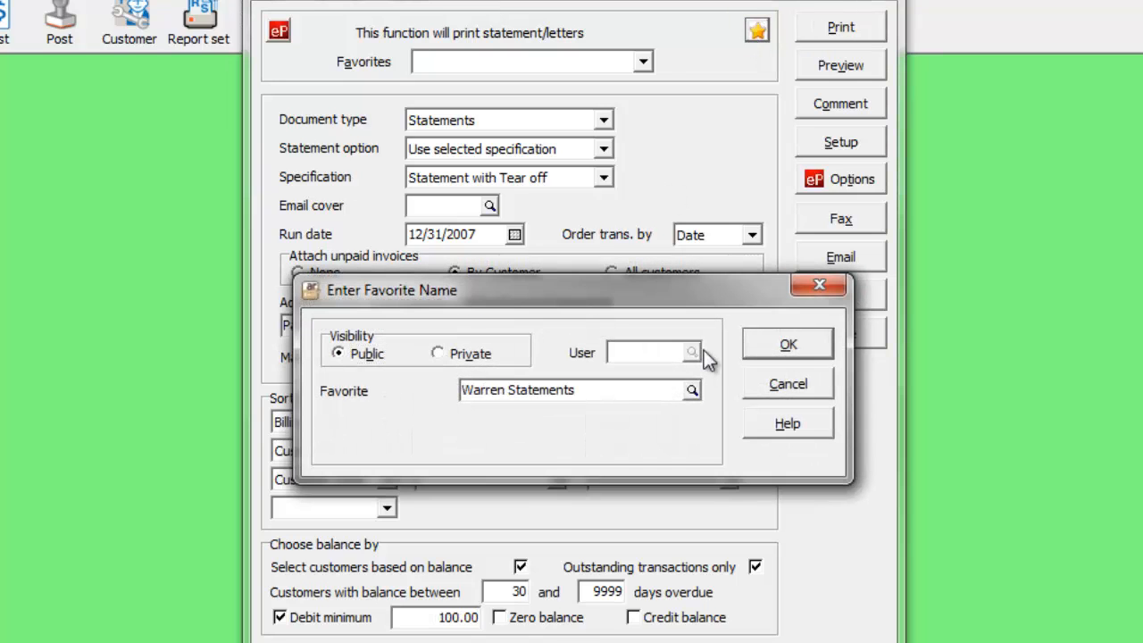
pyautogui.click(786, 343)
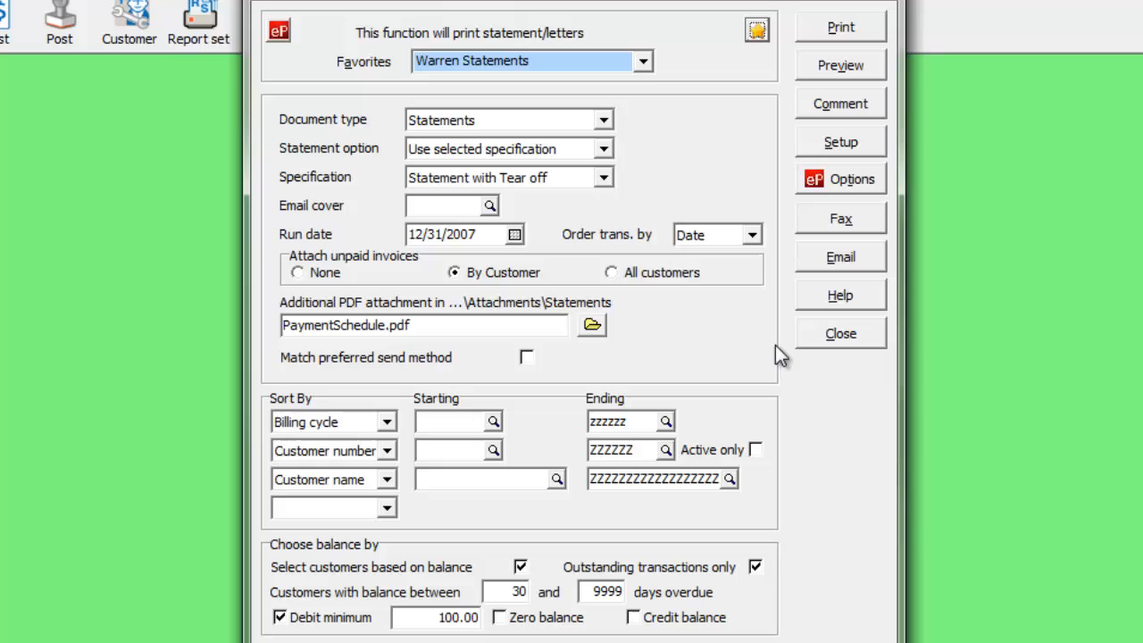
# - Load Email Statements over 30, then the Overdue Letter favorite with the Dunning Letter specification
pyautogui.click(641, 60)
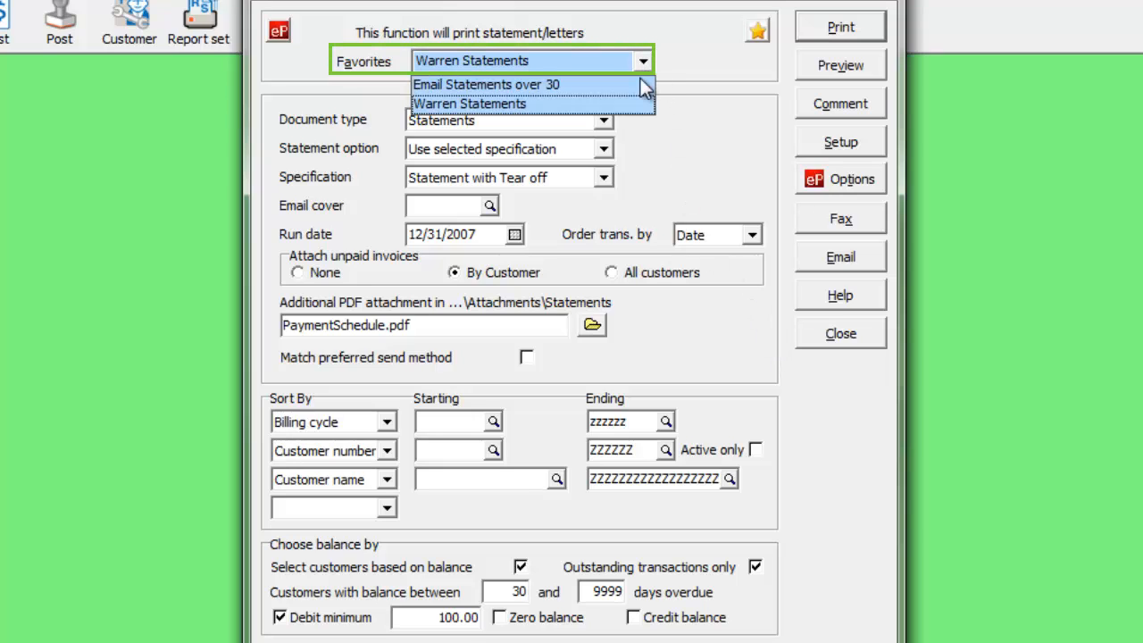
pyautogui.click(486, 84)
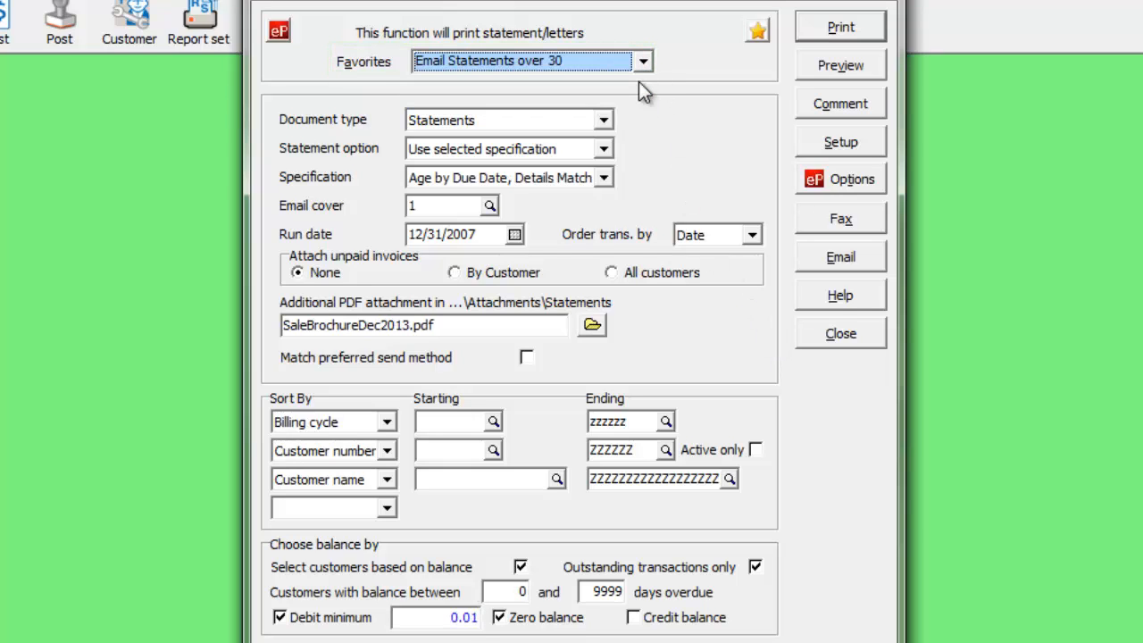
pyautogui.moveTo(625, 100)
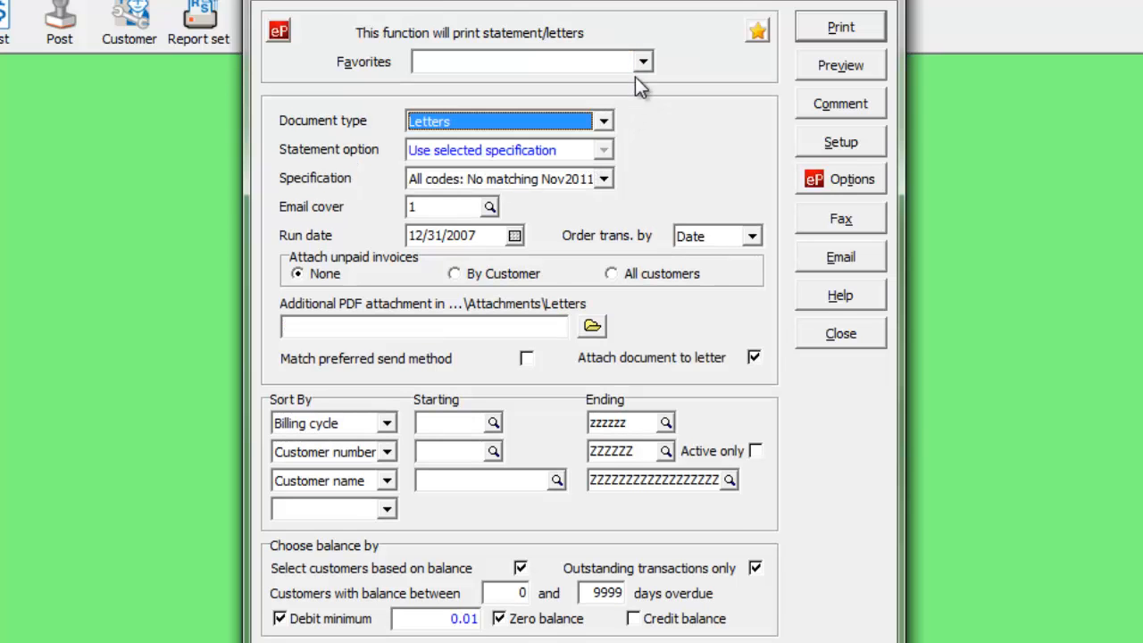
pyautogui.click(527, 61)
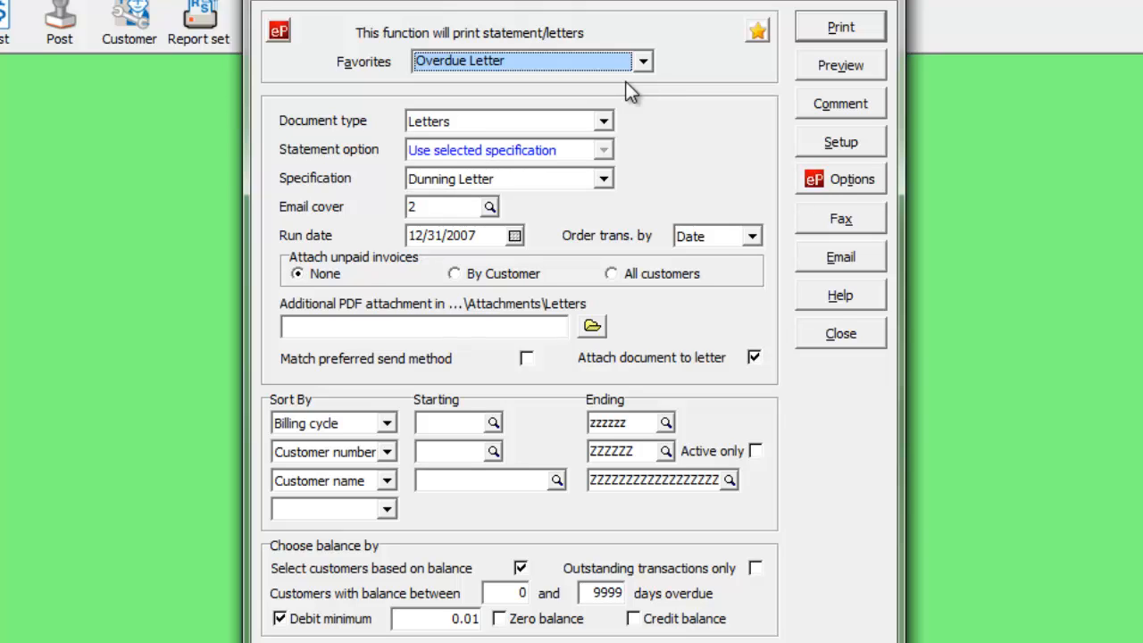
pyautogui.moveTo(790, 132)
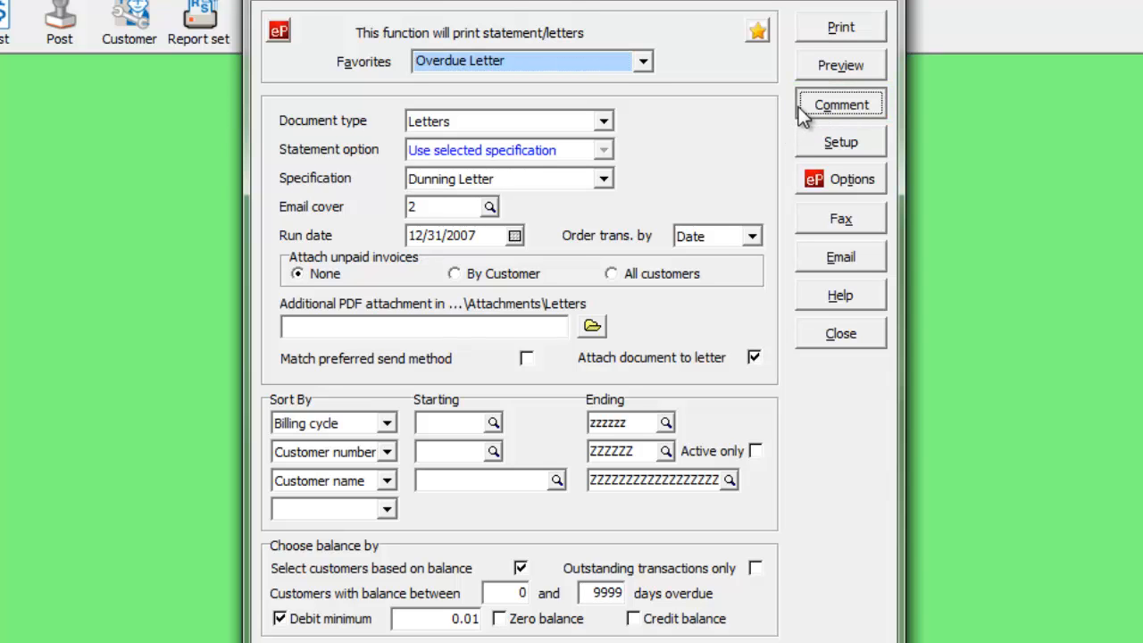
# - Enter the statement comment Merry Christmas and return to the Warren Statements favorite
pyautogui.click(840, 103)
pyautogui.write('Merry Christmas')
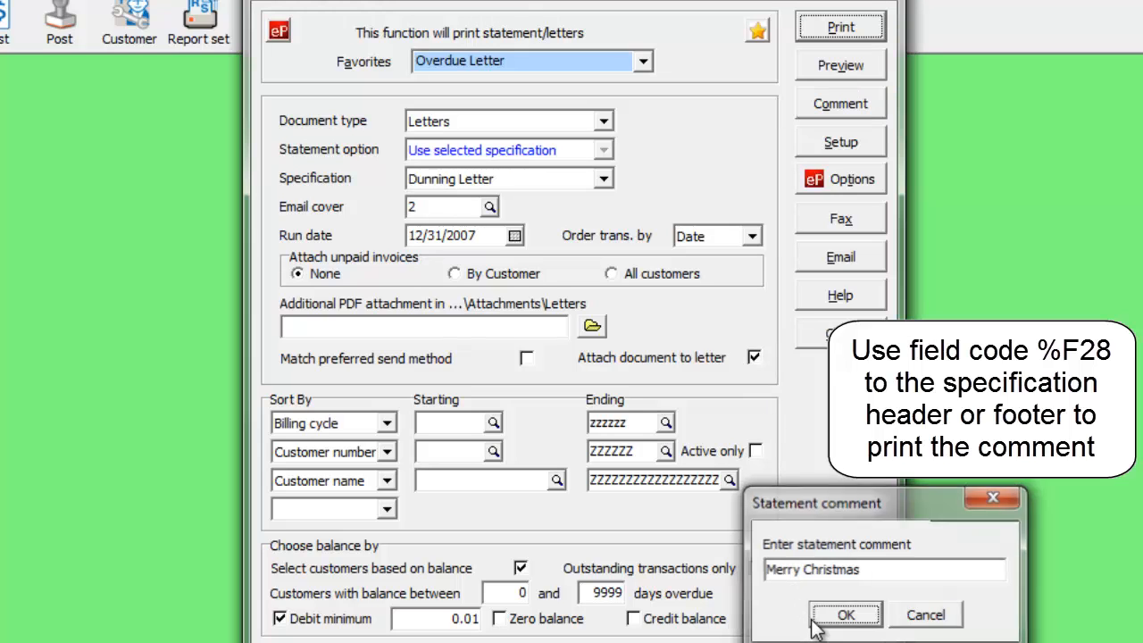
pyautogui.click(845, 614)
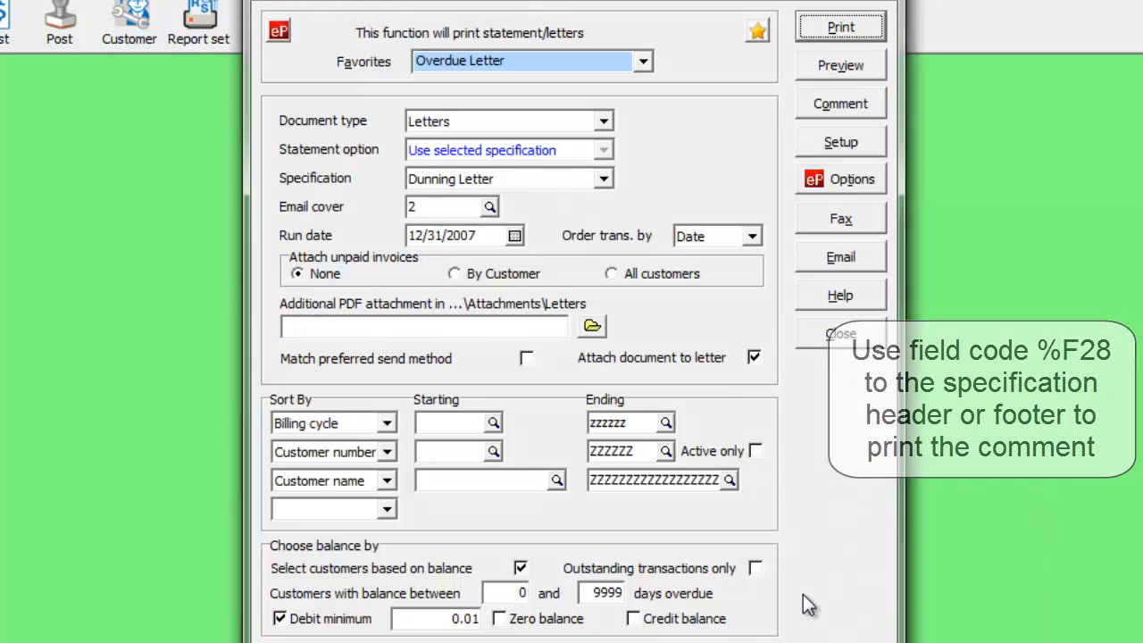
pyautogui.click(532, 61)
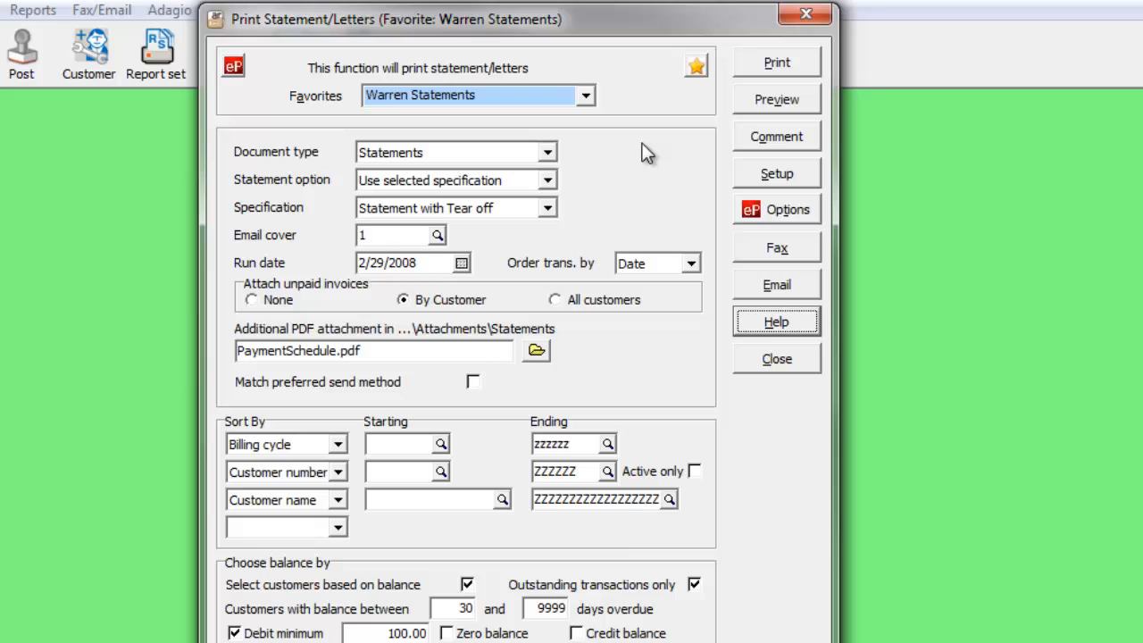
pyautogui.moveTo(708, 207)
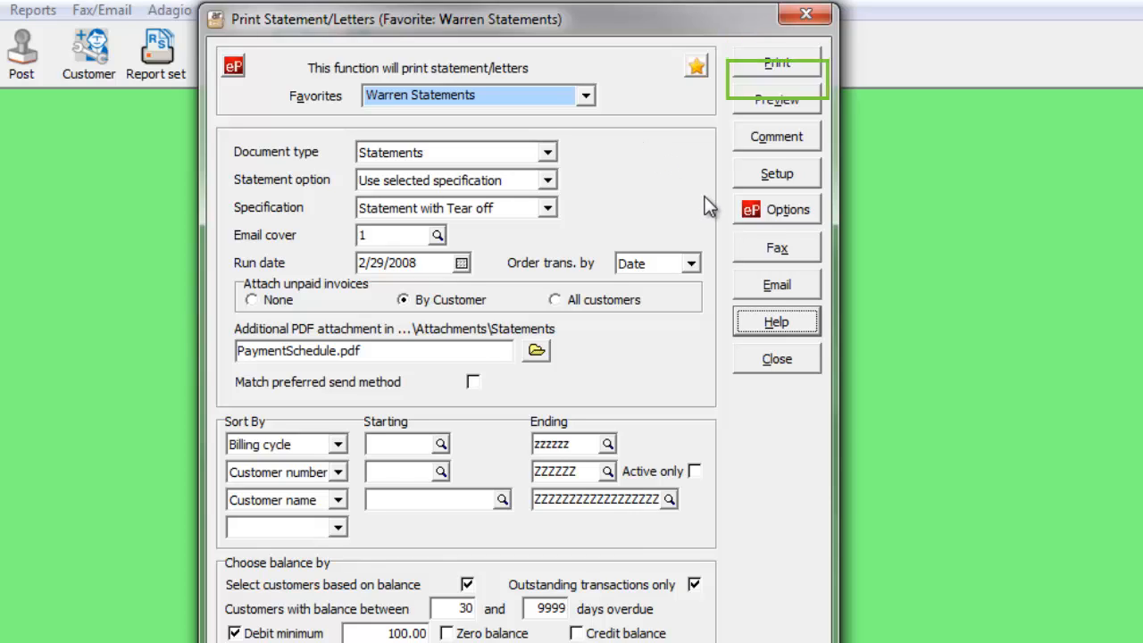
pyautogui.moveTo(776, 284)
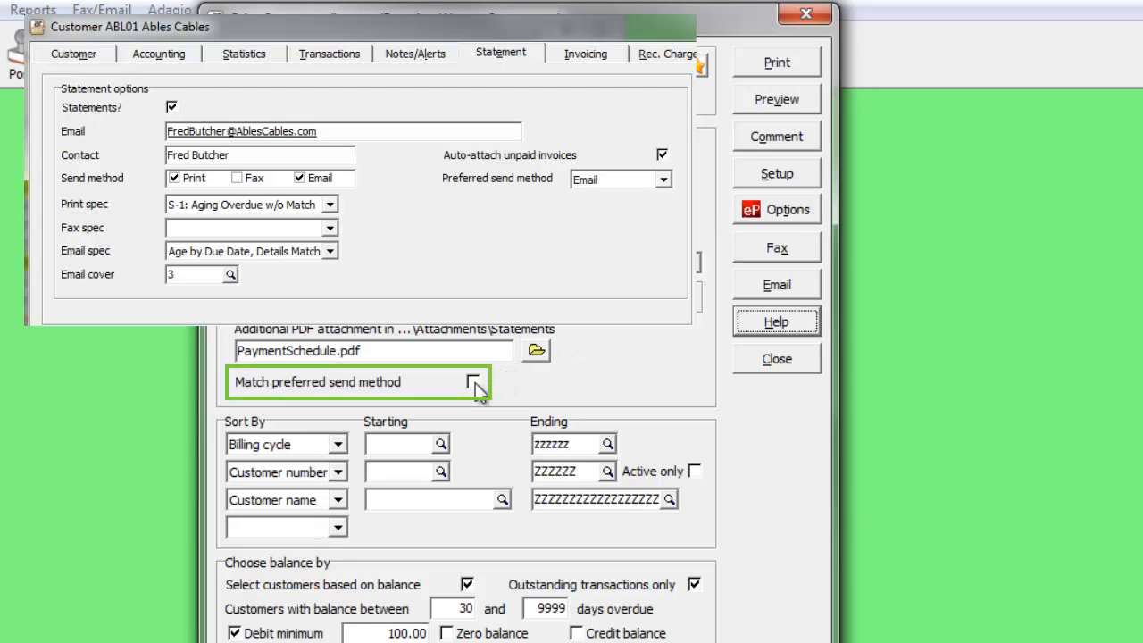
# - Turn on Match preferred send method for the Warren Statements run
pyautogui.click(475, 383)
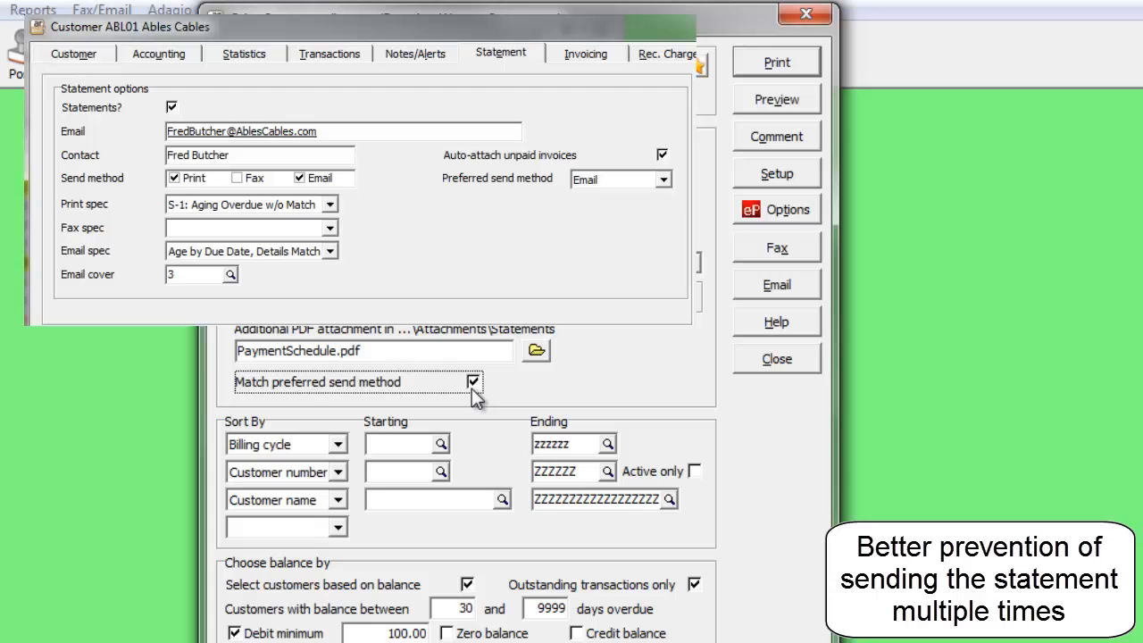
pyautogui.click(776, 358)
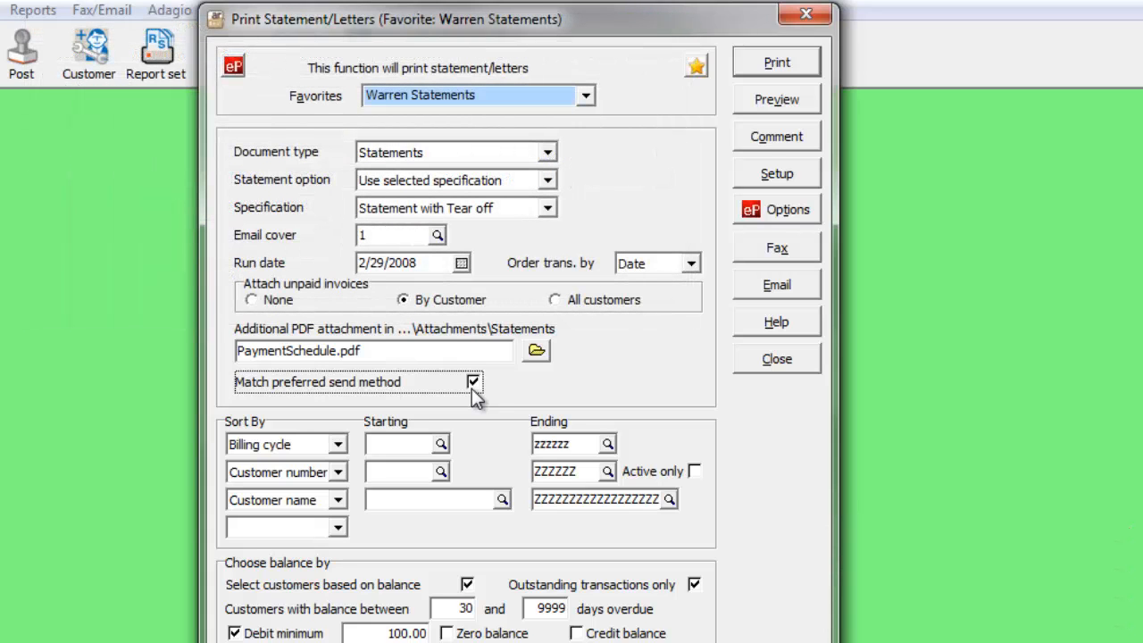
pyautogui.moveTo(777, 205)
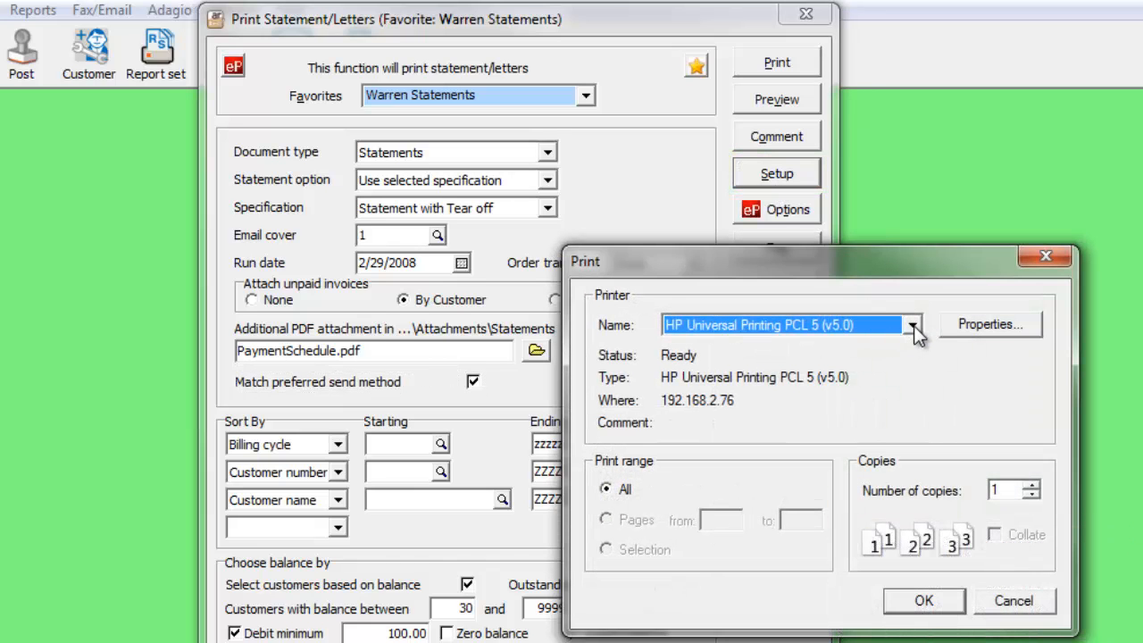
# - Choose AdagioPDF as the statement printer and confirm the setup
pyautogui.click(911, 325)
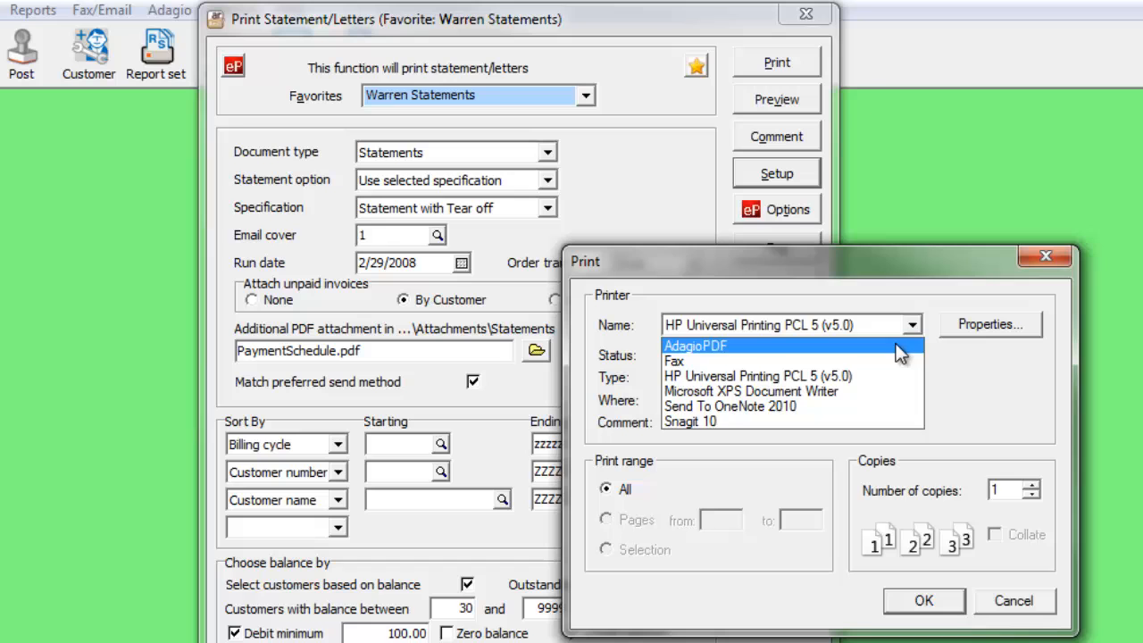
pyautogui.click(697, 347)
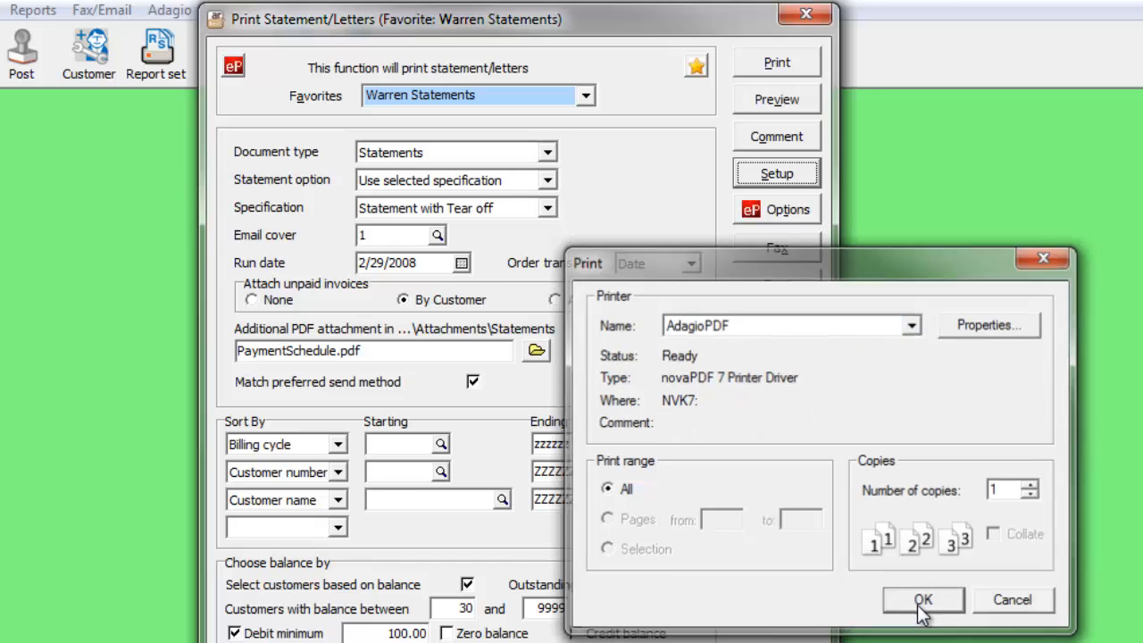
pyautogui.click(922, 600)
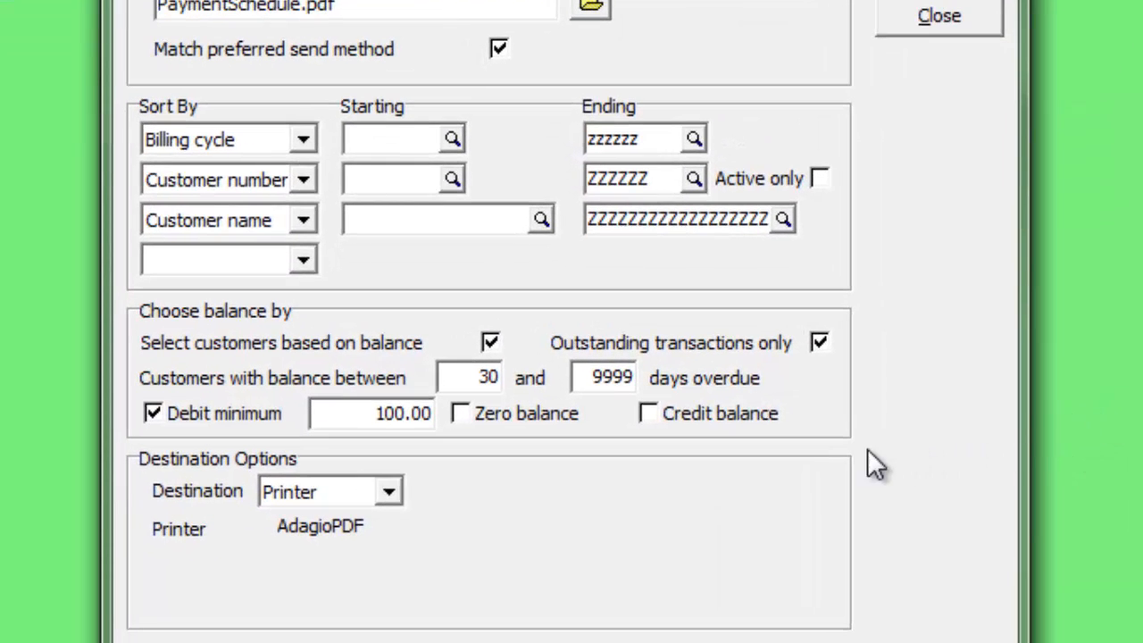
# - Set the statement destination to File, then switch it to PDF under the Receivables Forms folder
pyautogui.click(387, 492)
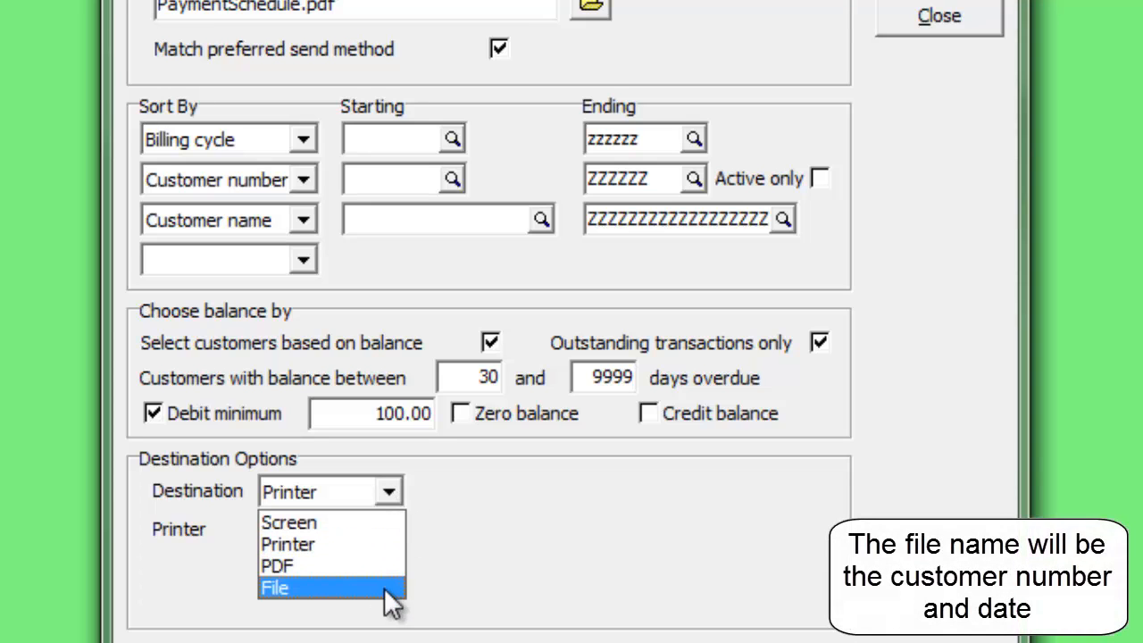
pyautogui.click(275, 586)
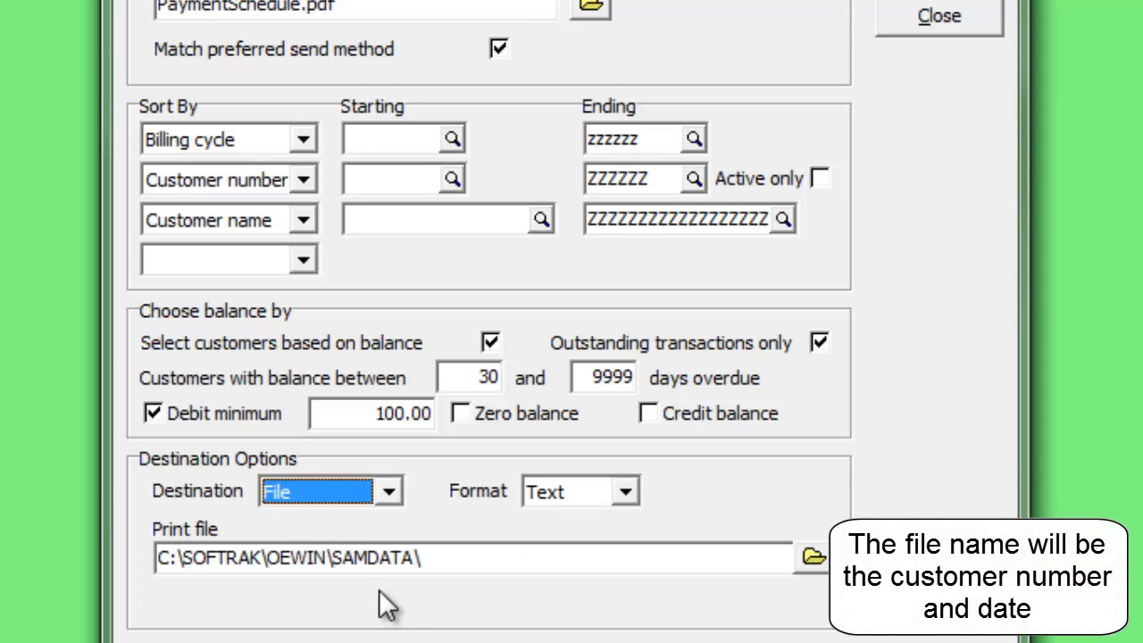
pyautogui.moveTo(414, 490)
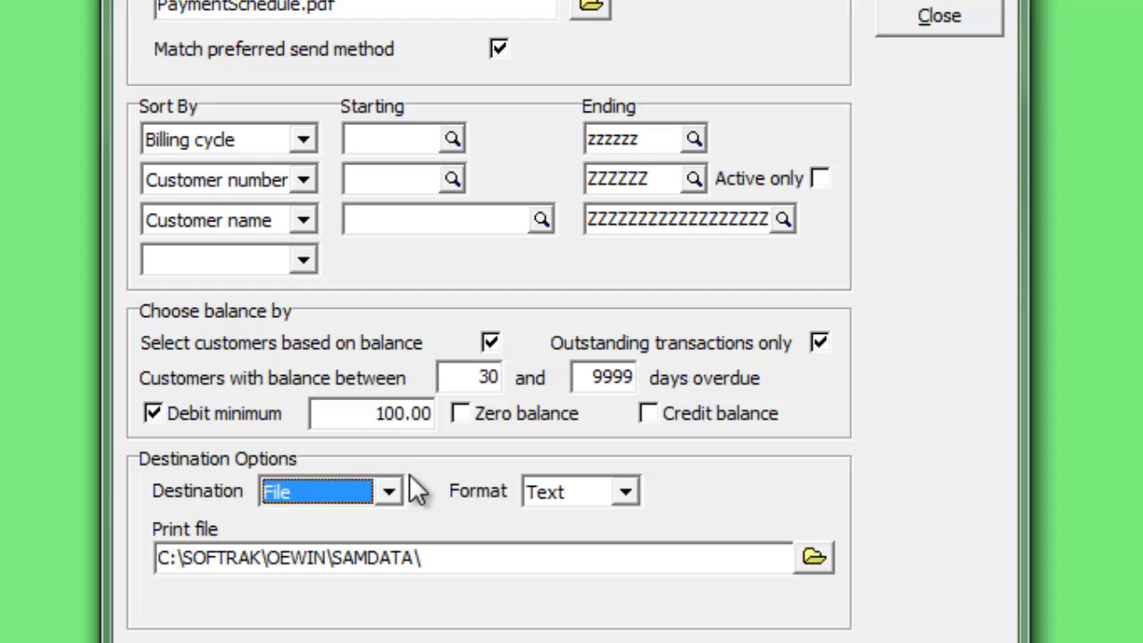
pyautogui.click(388, 491)
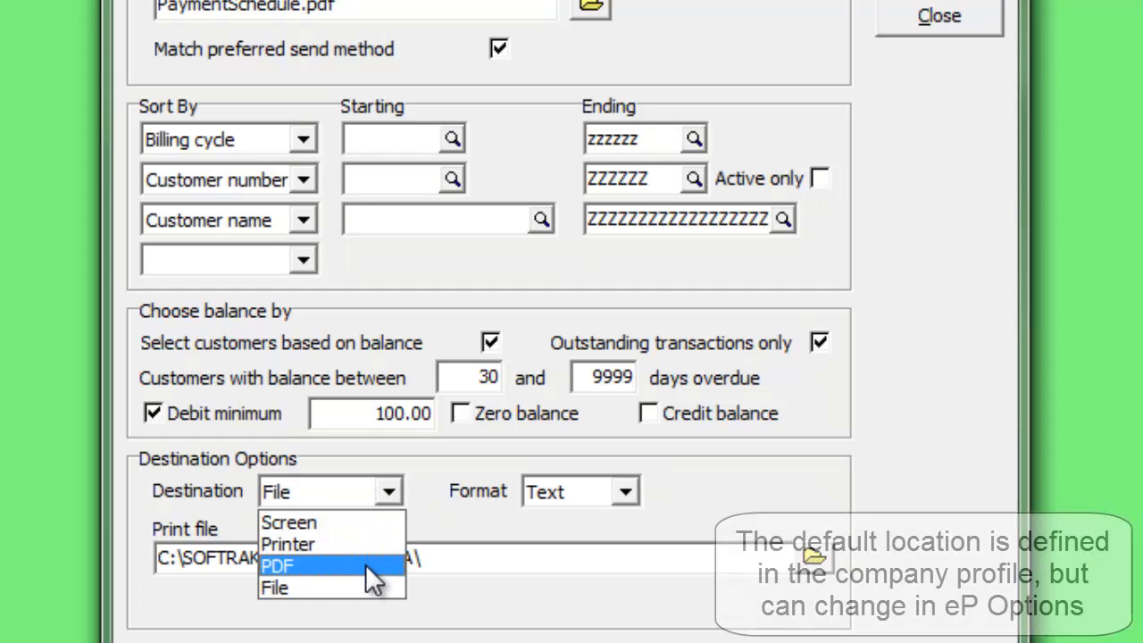
pyautogui.click(279, 565)
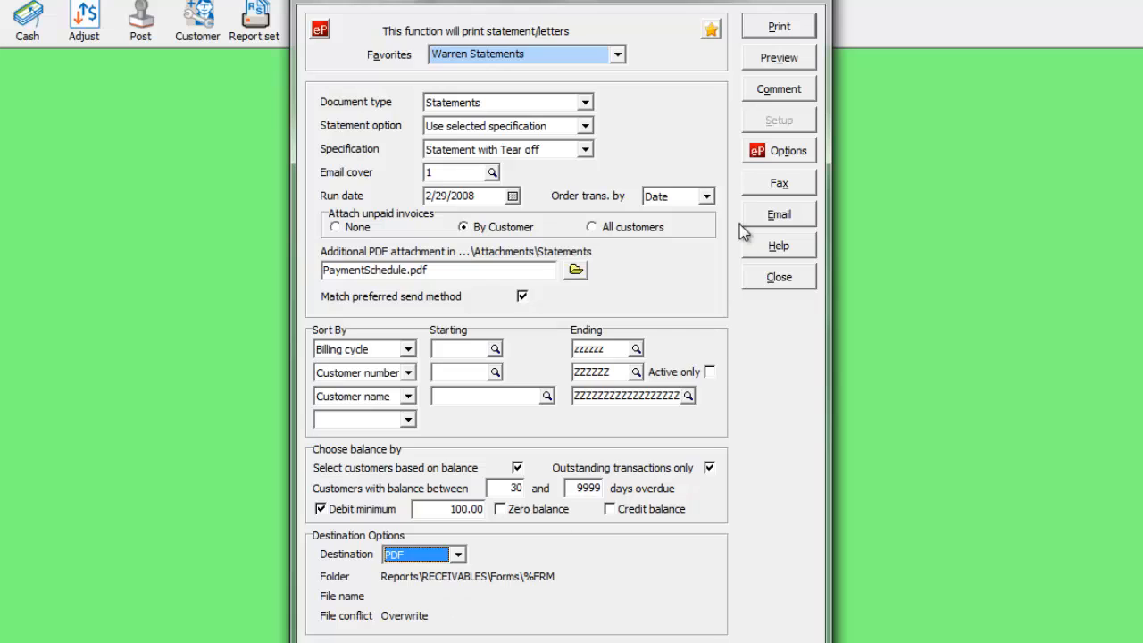
# - Begin emailing statements, continuing past the unrun interest and recurring charges warnings
pyautogui.click(779, 25)
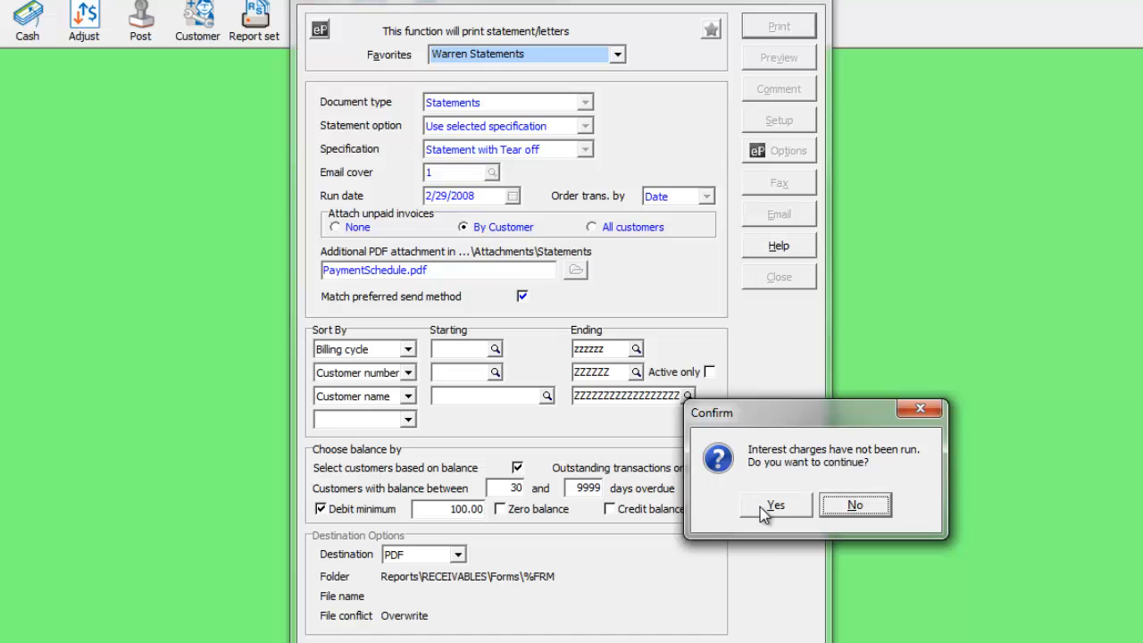
pyautogui.click(775, 503)
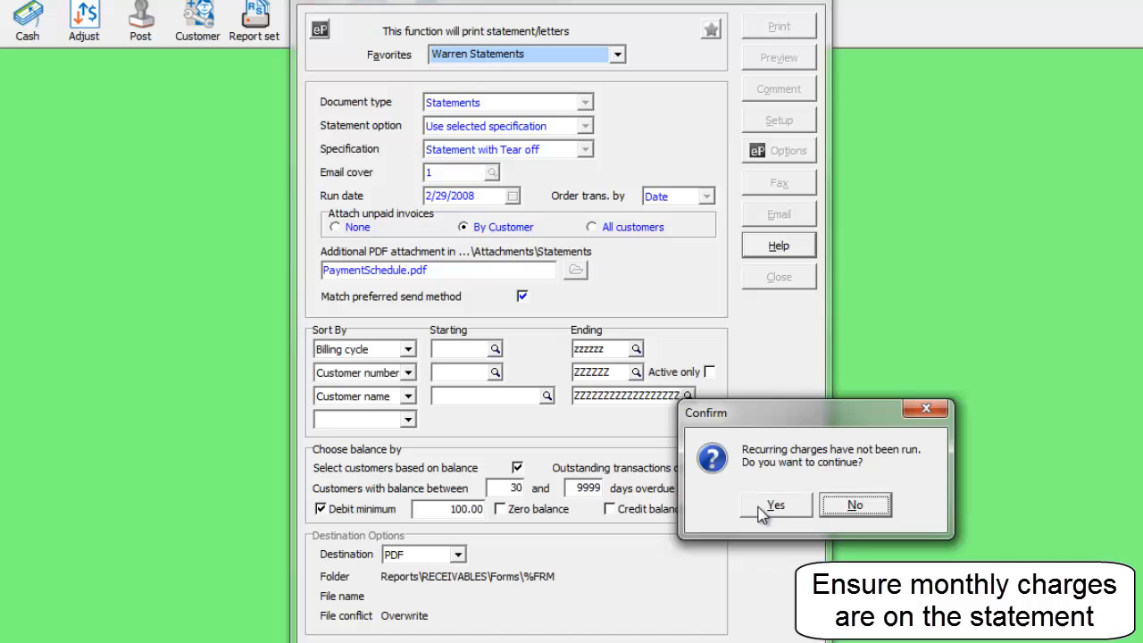
pyautogui.click(775, 504)
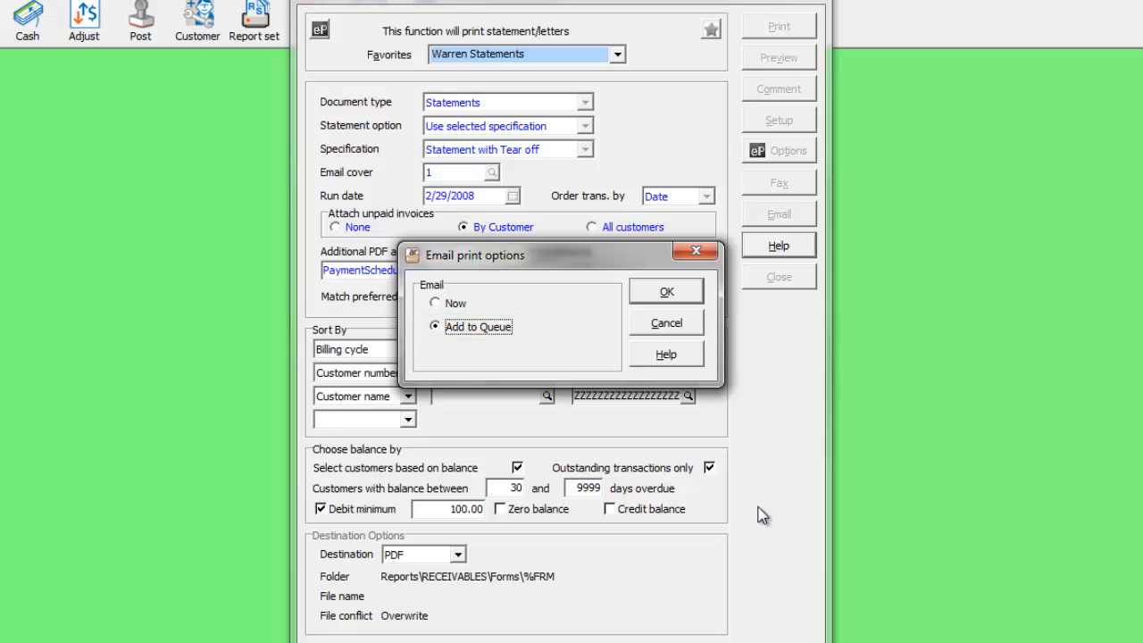
# - Add the statement emails to the queue, close the unattached invoices list, and answer the clear paid transactions prompt
pyautogui.click(665, 289)
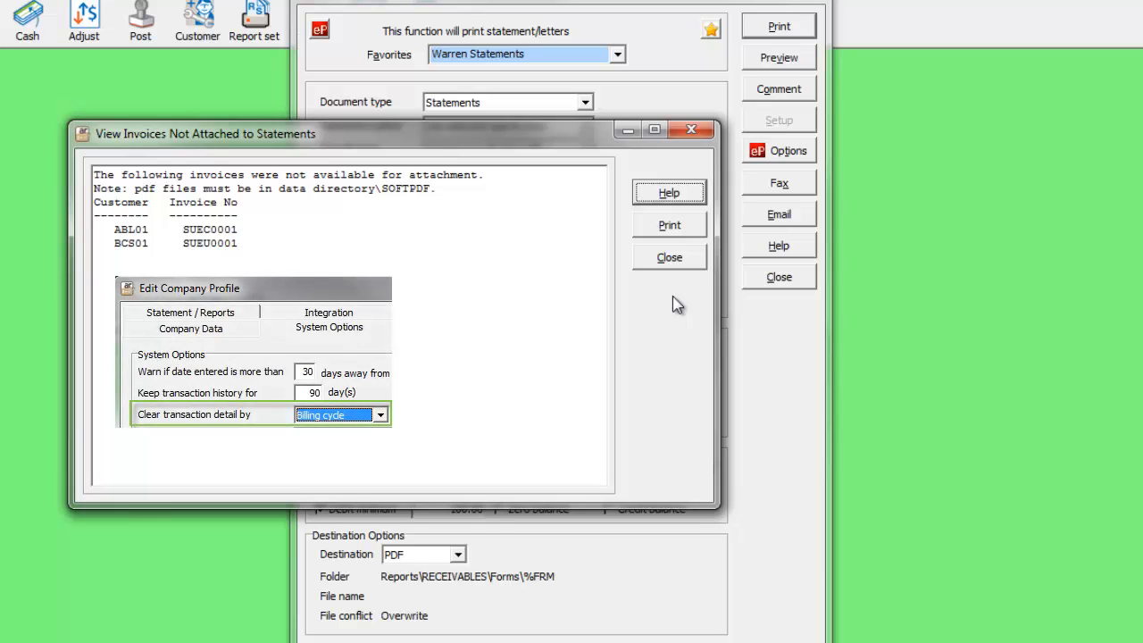
pyautogui.click(668, 258)
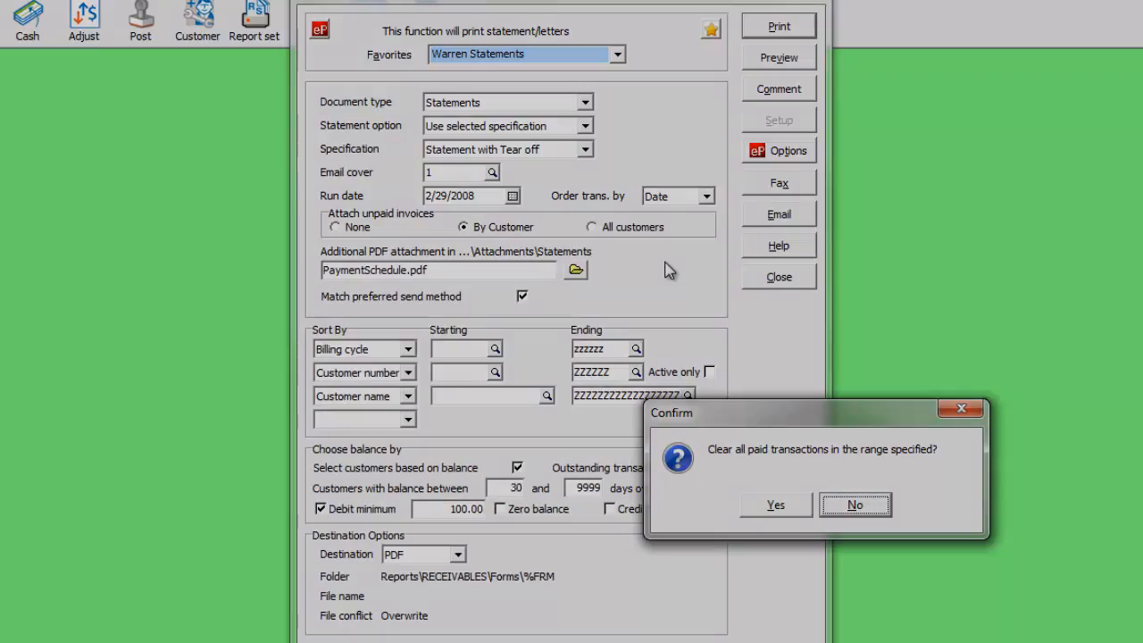
pyautogui.click(854, 504)
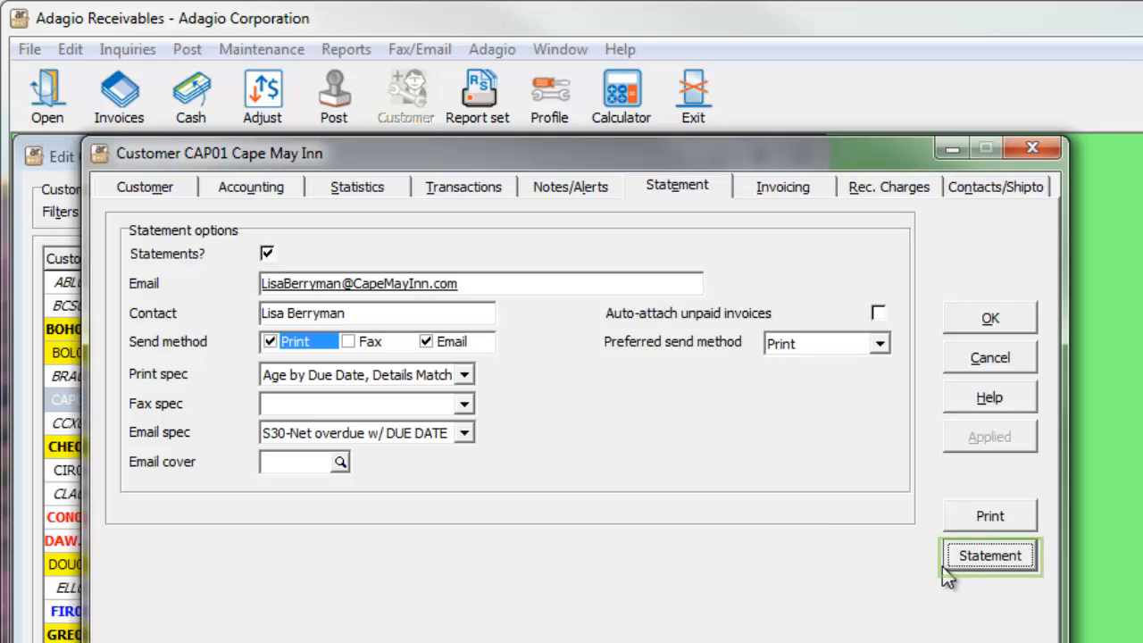
# - Open statement printing for Cape May Inn from its customer record, run date 12/31/2007
pyautogui.click(989, 556)
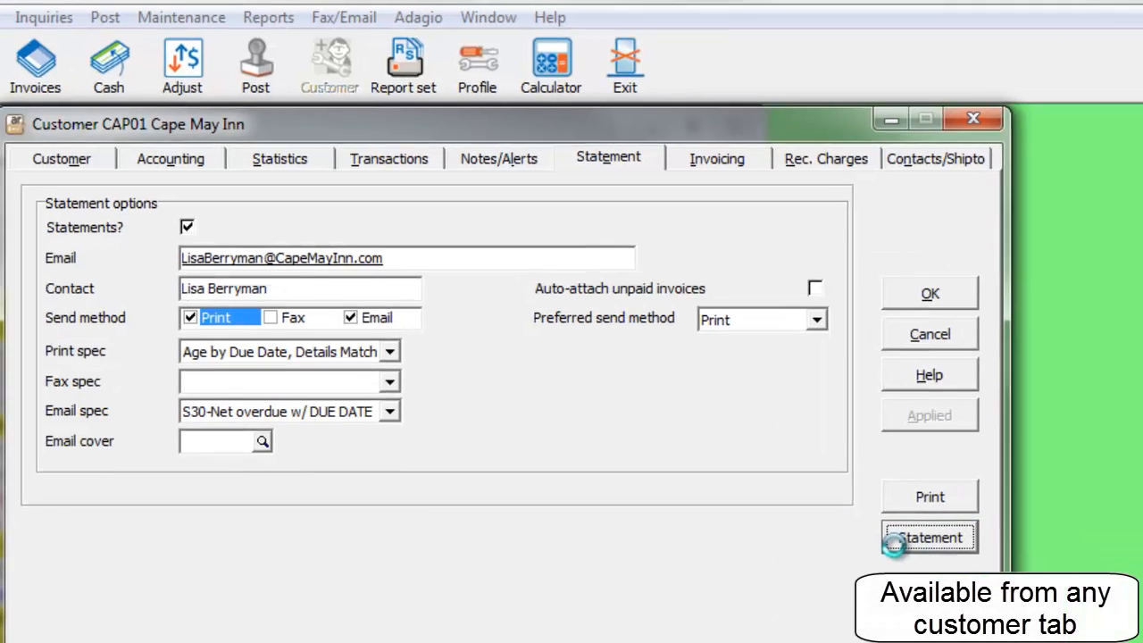
pyautogui.click(928, 536)
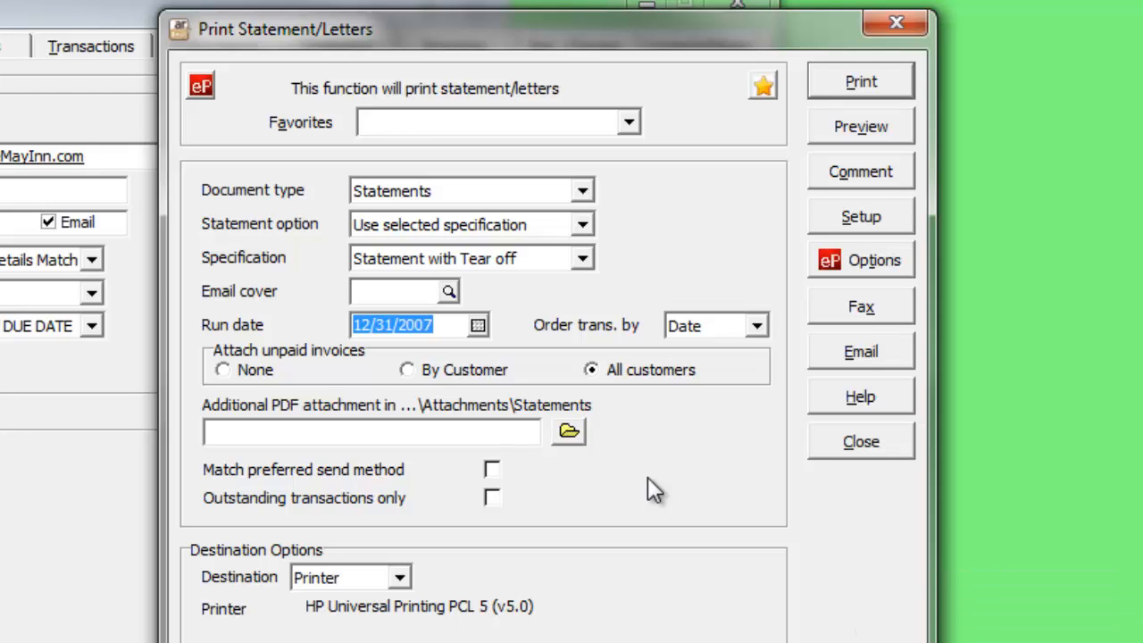
pyautogui.moveTo(522, 360)
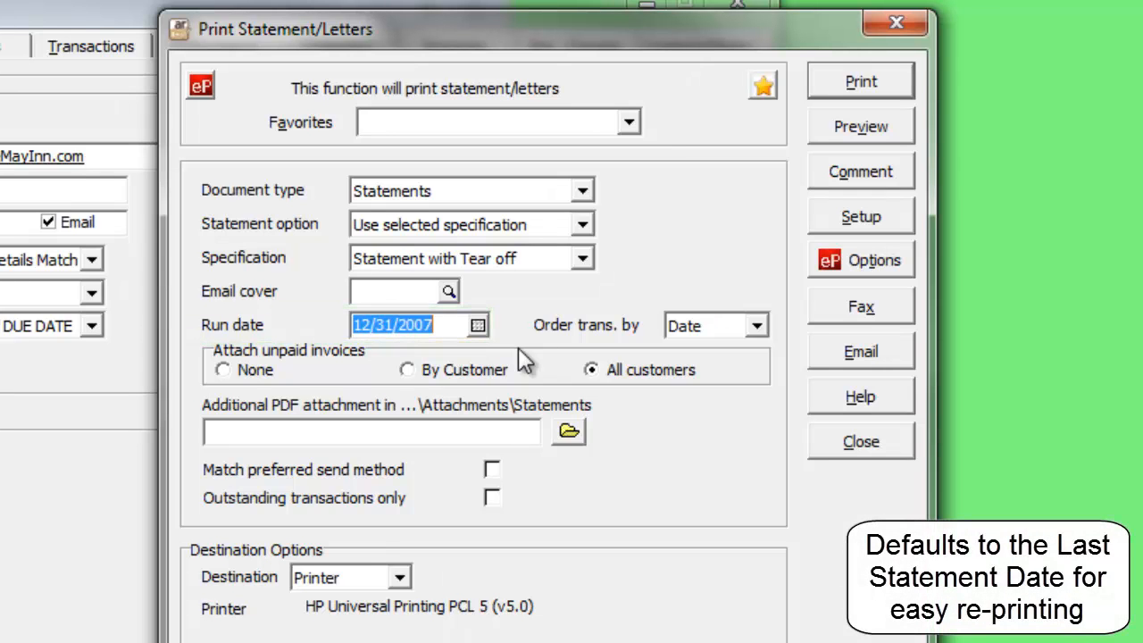
pyautogui.moveTo(628, 152)
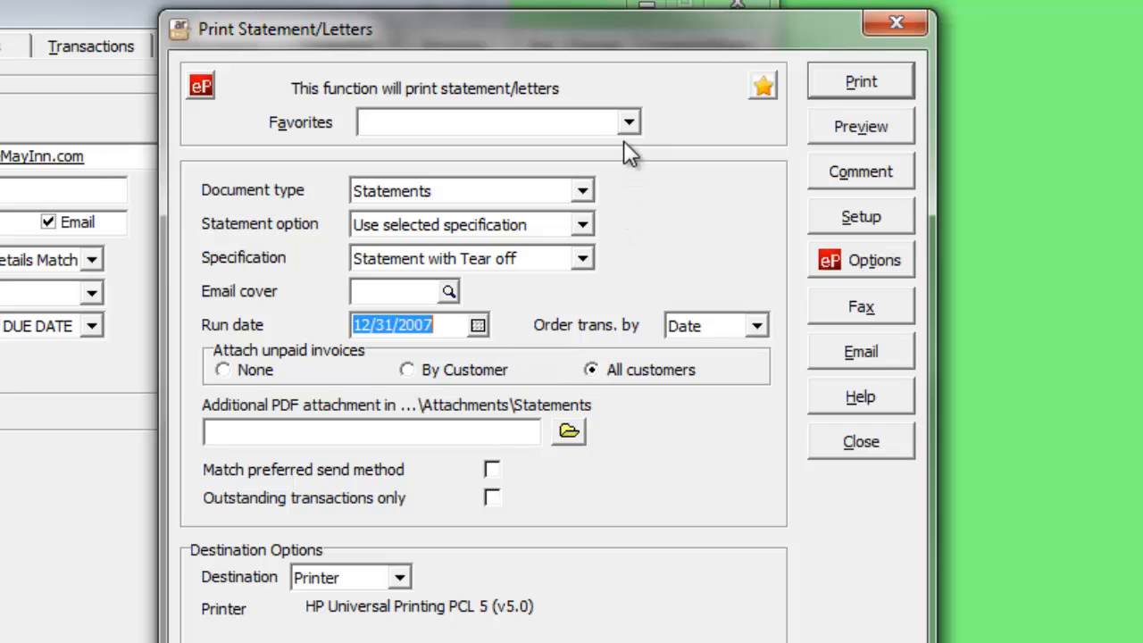
# - Load the Email Statements over 30 favorite into Cape May Inn's statement run
pyautogui.click(629, 121)
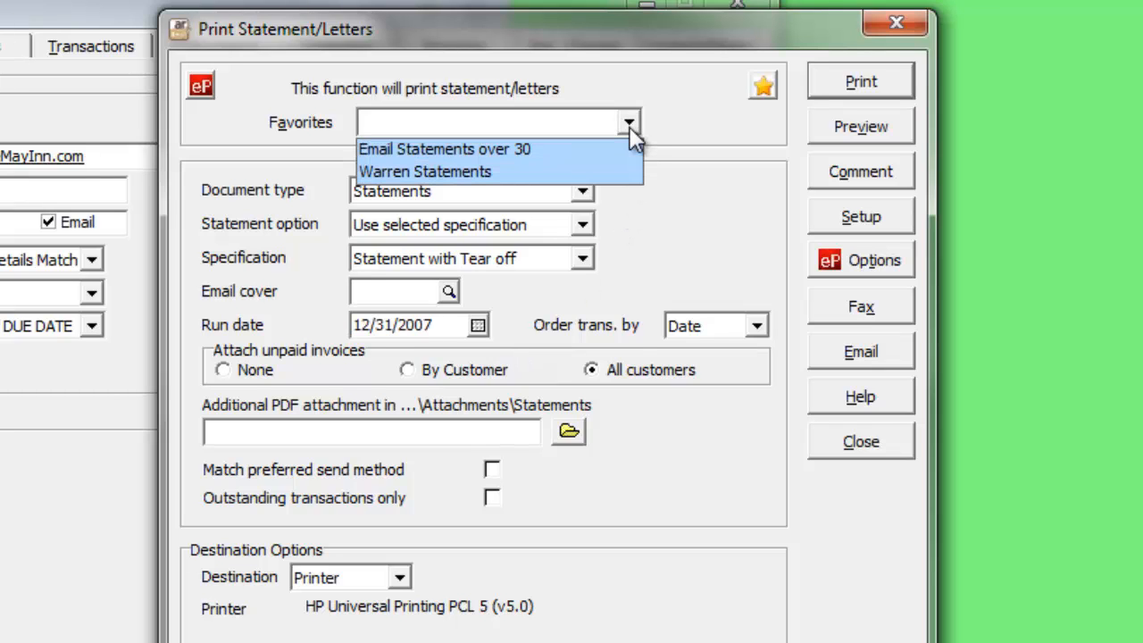
pyautogui.click(443, 149)
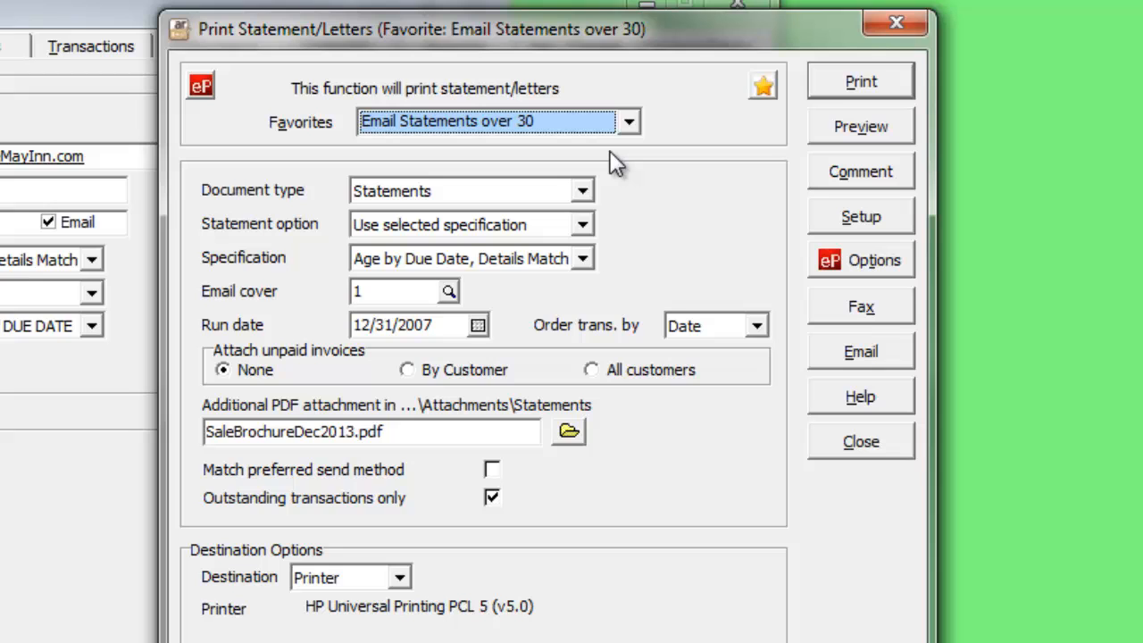
pyautogui.click(859, 125)
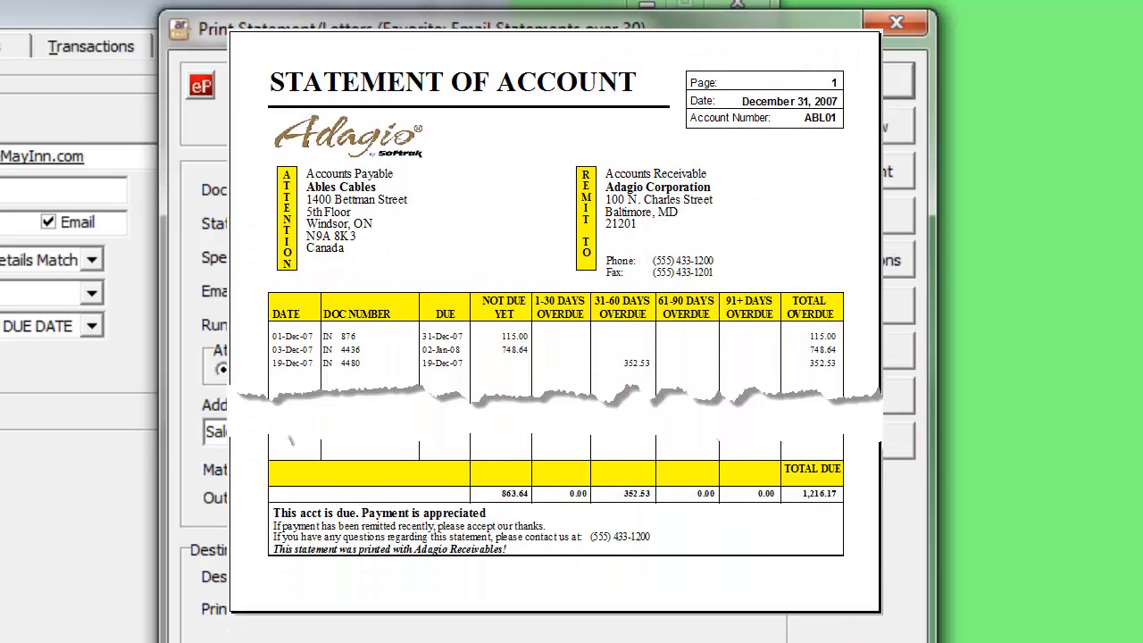